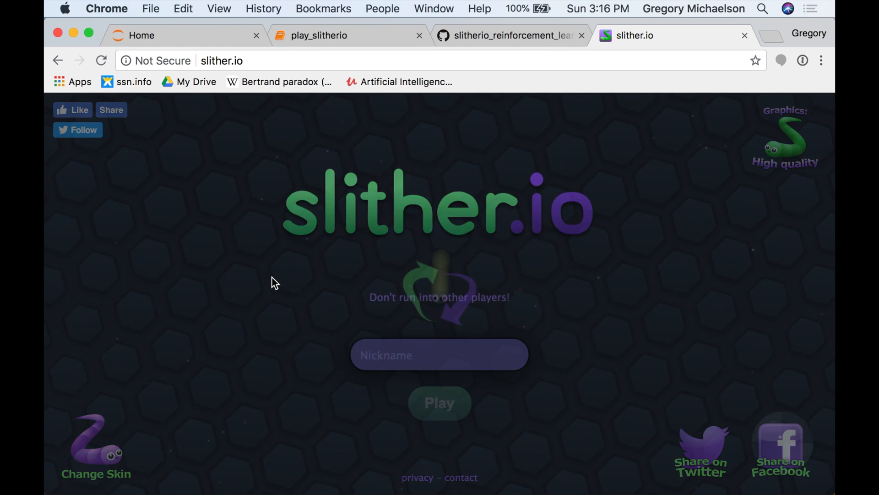
Start a new slither.io round from the Play button and steer until the snake dies at length 1032.
{"action": "left_click", "coordinate": [440, 403]}
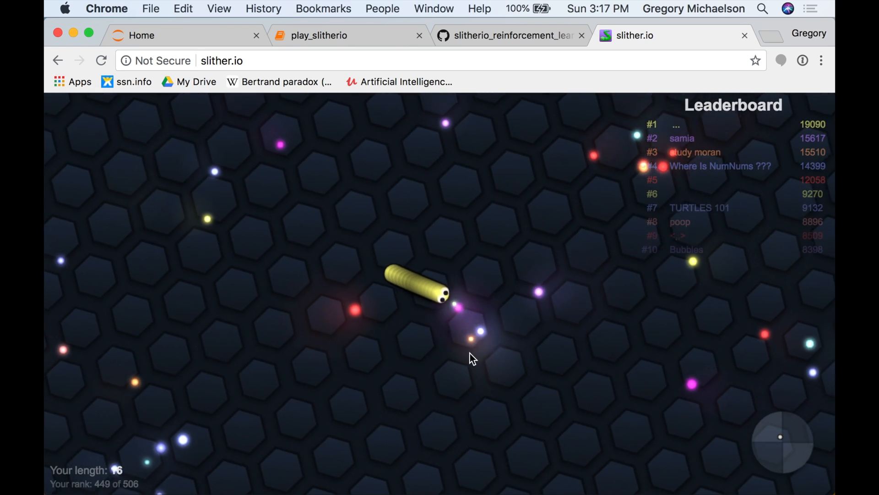
{"action": "mouse_move", "coordinate": [538, 230]}
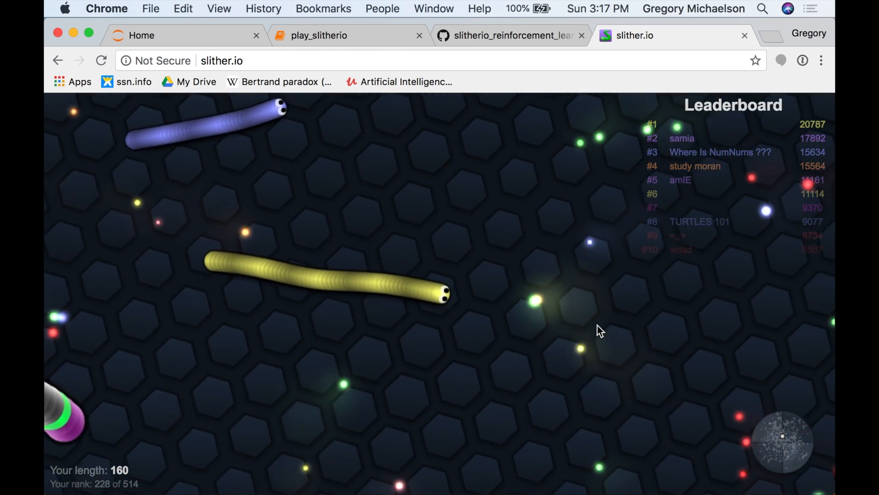
{"action": "mouse_move", "coordinate": [468, 432]}
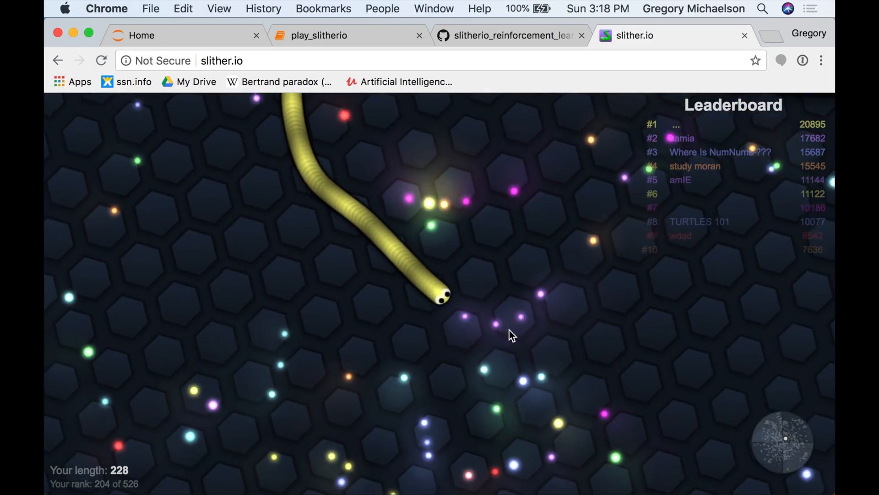
{"action": "mouse_move", "coordinate": [369, 274]}
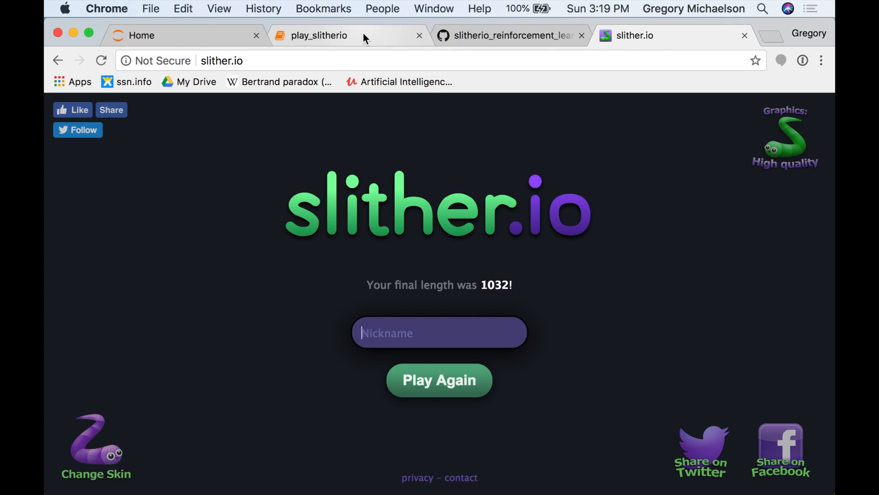
Switch to the play_slitherio notebook showing its Python imports cell.
{"action": "left_click", "coordinate": [319, 35]}
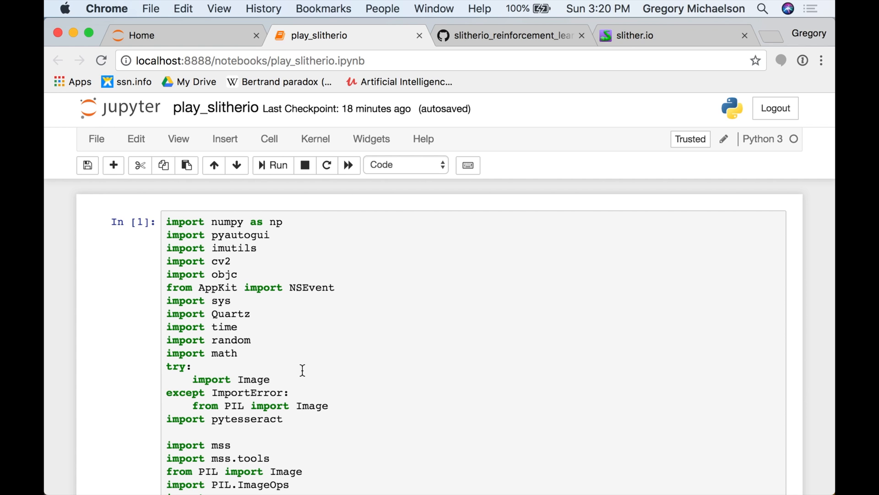
View play_slitherio.ipynb on GitHub in the slitherio_reinforcement_learning repository.
{"action": "left_click", "coordinate": [510, 35]}
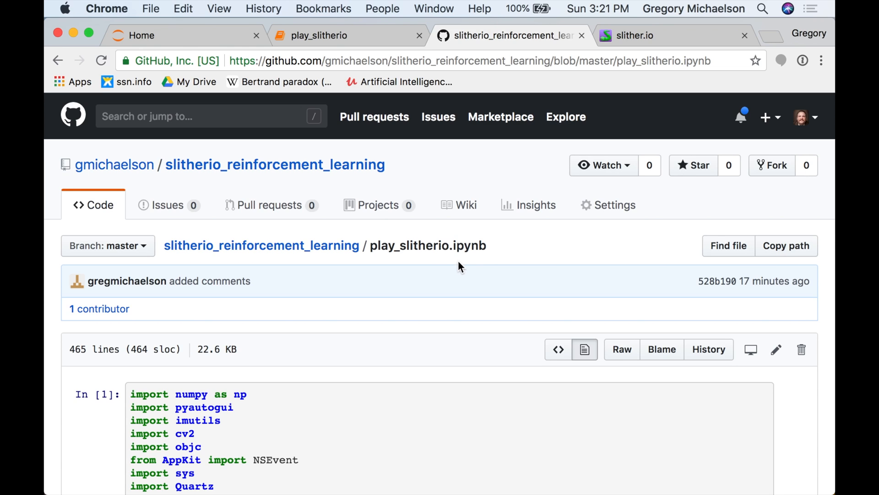
{"action": "mouse_move", "coordinate": [395, 281]}
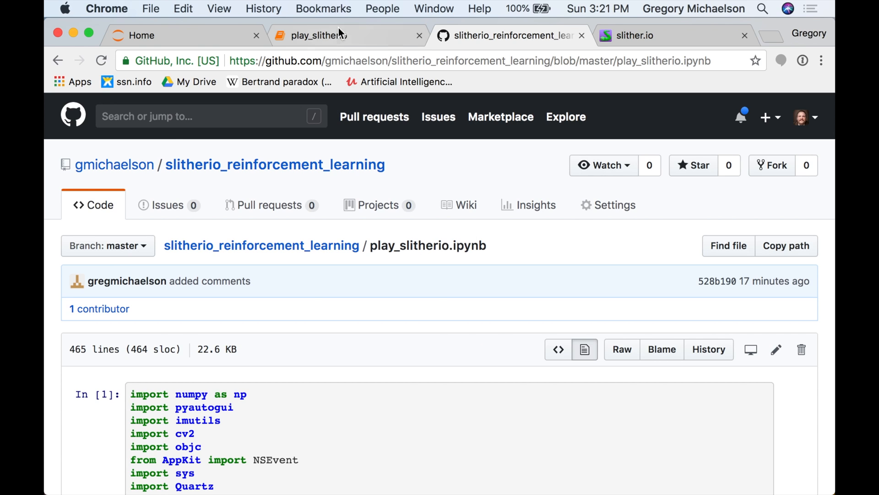
Return to the play_slitherio notebook and bring cell In [2], open_and_size_browser_window, into view.
{"action": "left_click", "coordinate": [320, 35]}
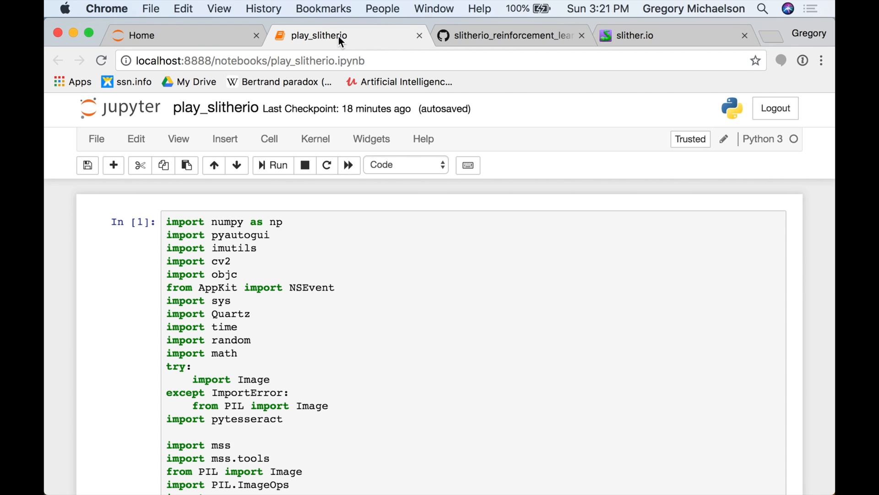
{"action": "mouse_move", "coordinate": [220, 426]}
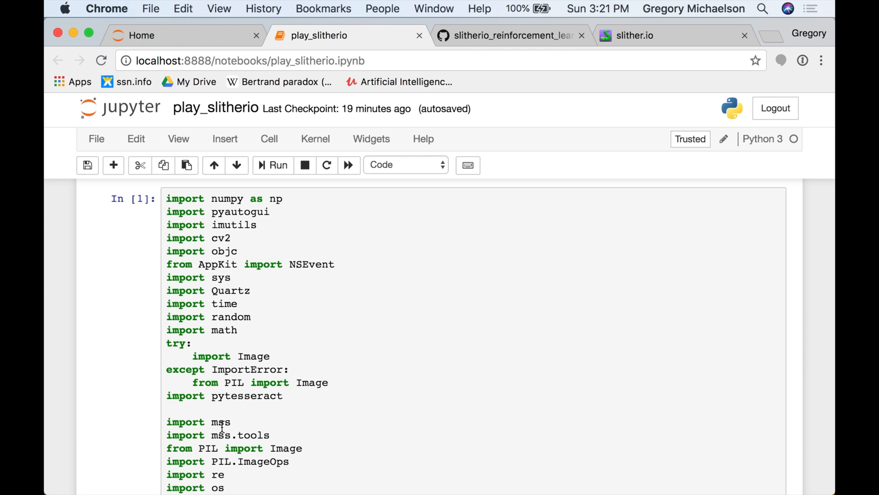
{"action": "scroll", "scroll_direction": "down", "scroll_amount": 3}
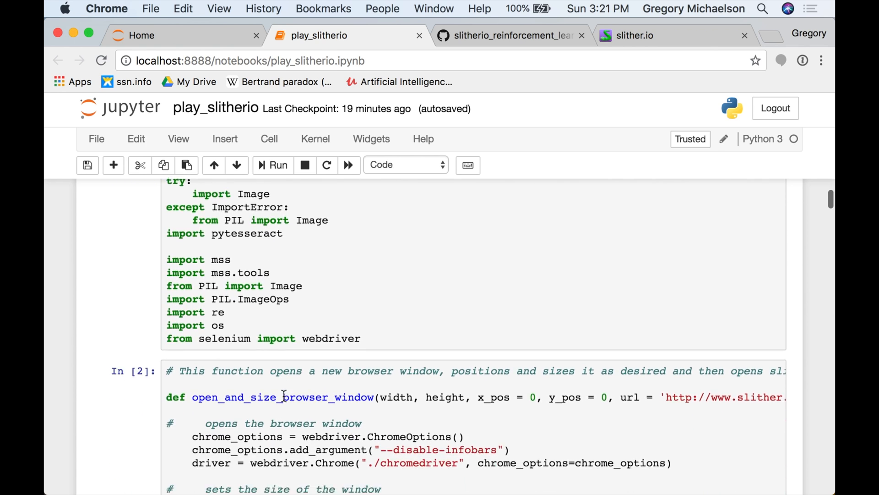
{"action": "scroll", "scroll_direction": "down", "scroll_amount": 3}
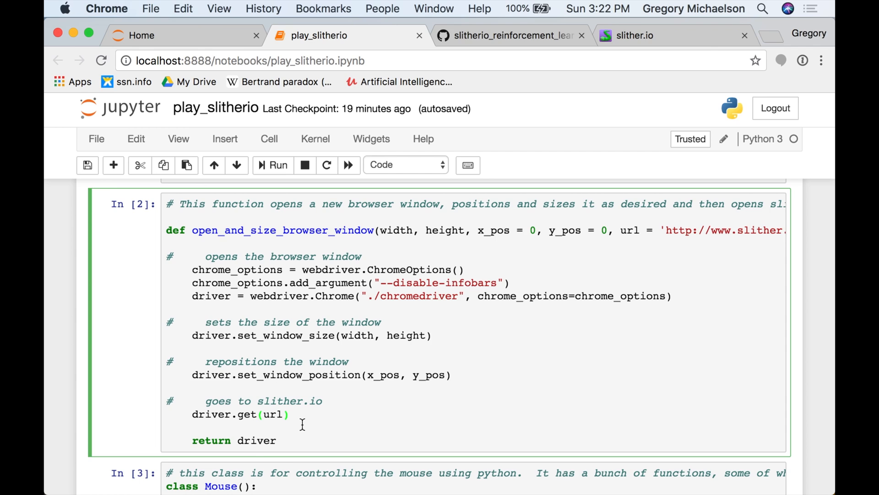
Scroll through the Mouse control class until the screenshot capture function is visible.
{"action": "scroll", "scroll_direction": "down", "scroll_amount": 3}
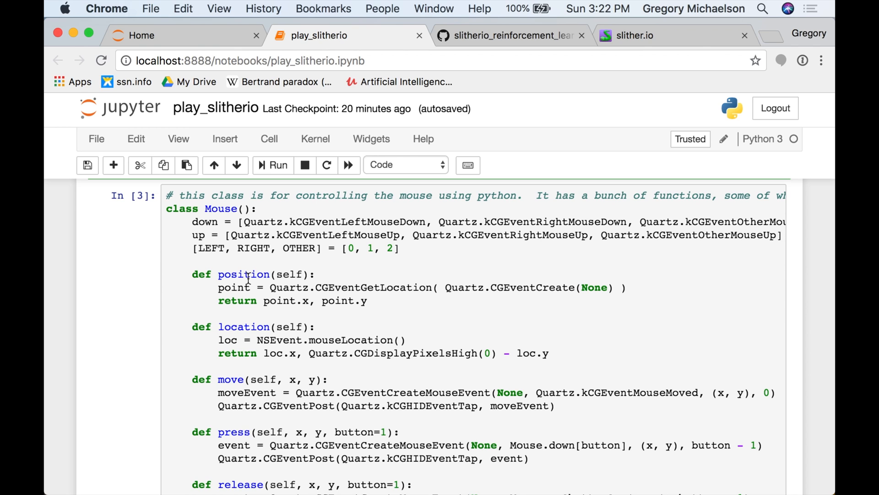
{"action": "mouse_move", "coordinate": [251, 280]}
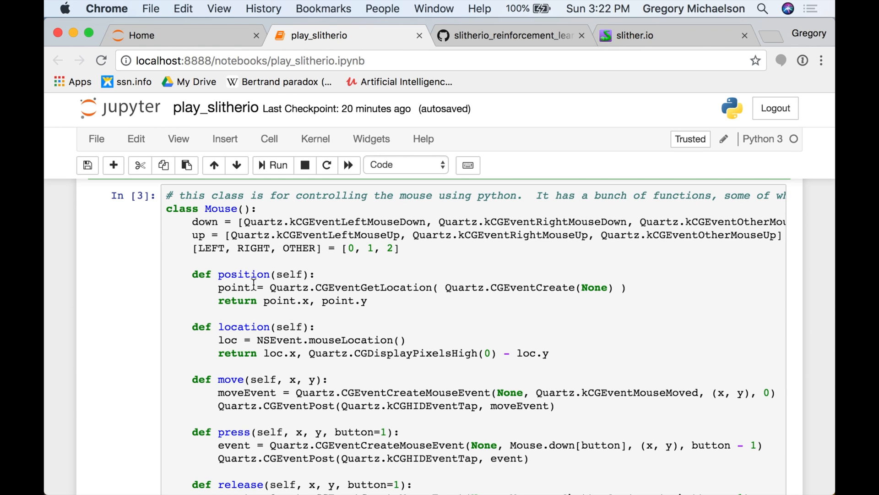
{"action": "scroll", "scroll_direction": "down", "scroll_amount": 3}
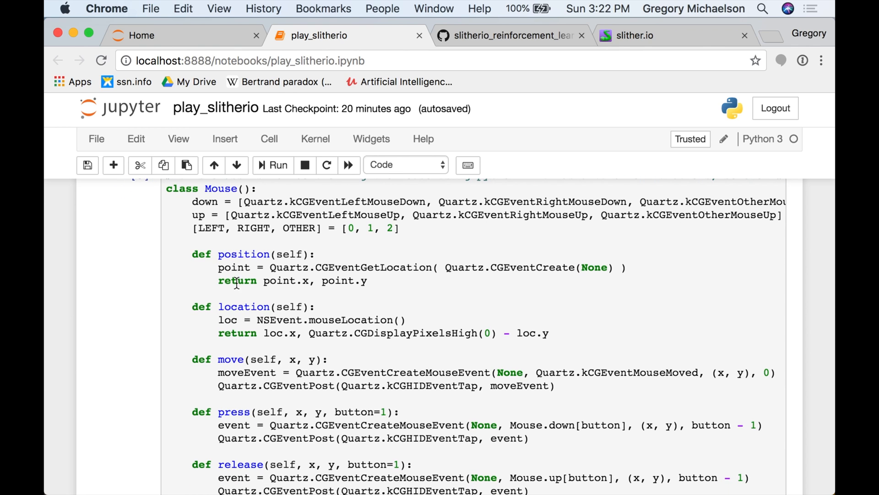
{"action": "scroll", "scroll_direction": "down", "scroll_amount": 3}
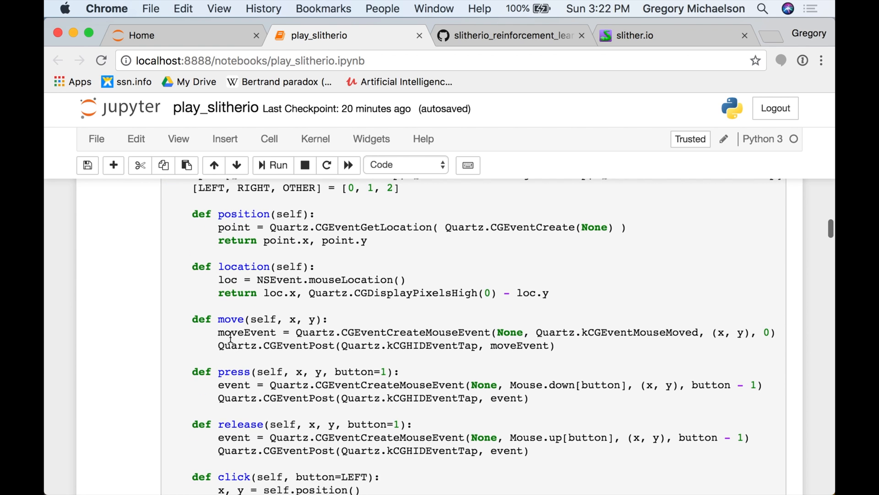
{"action": "mouse_move", "coordinate": [216, 323]}
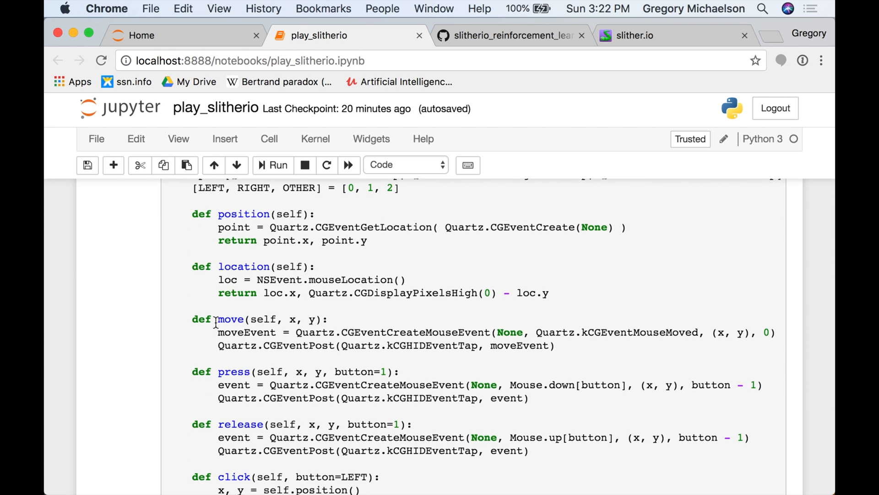
{"action": "scroll", "scroll_direction": "down", "scroll_amount": 3}
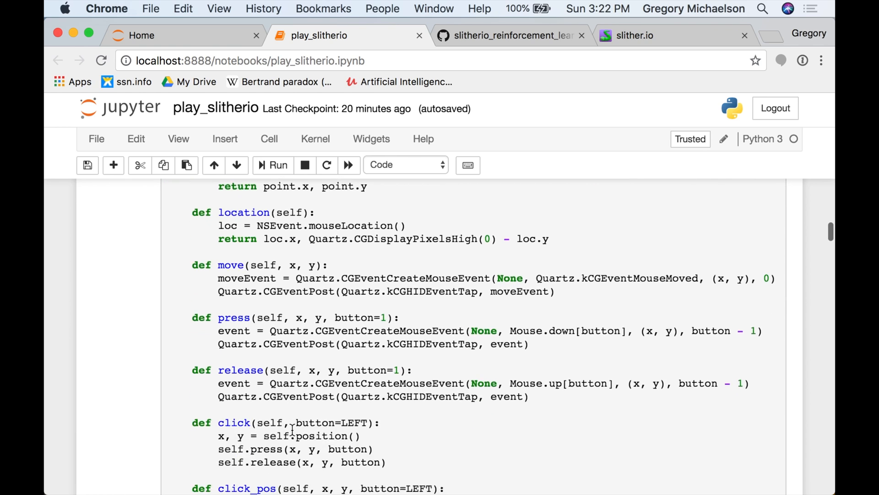
{"action": "scroll", "scroll_direction": "down", "scroll_amount": 3}
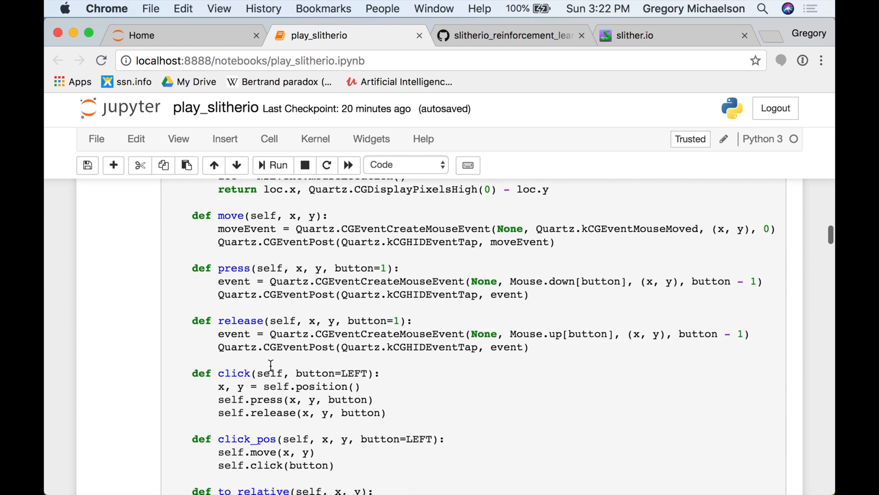
{"action": "scroll", "scroll_direction": "down", "scroll_amount": 3}
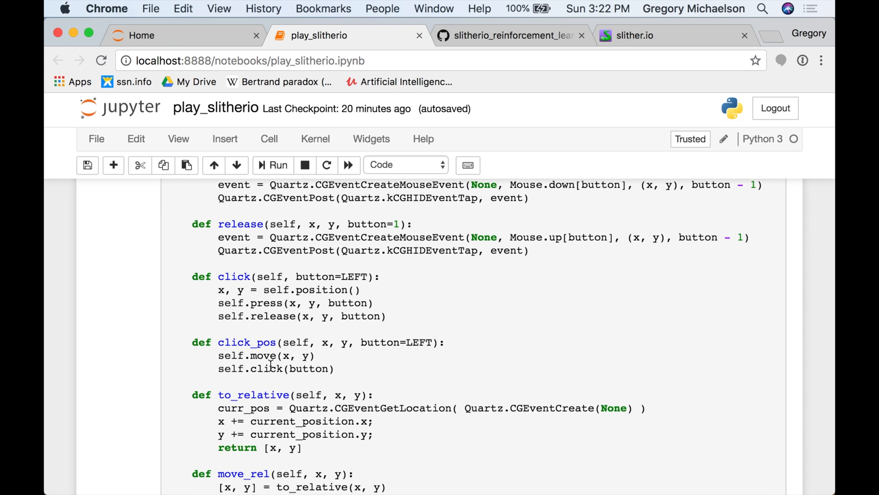
{"action": "scroll", "scroll_direction": "down", "scroll_amount": 3}
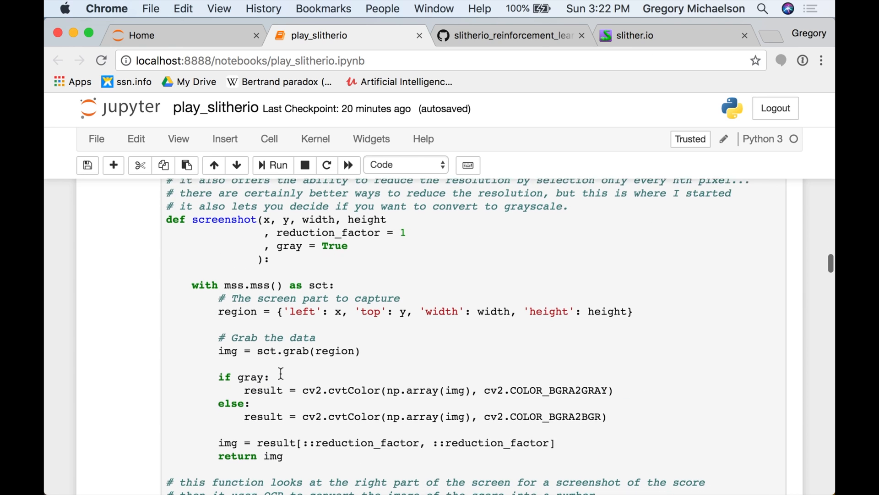
{"action": "double_click", "coordinate": [223, 220]}
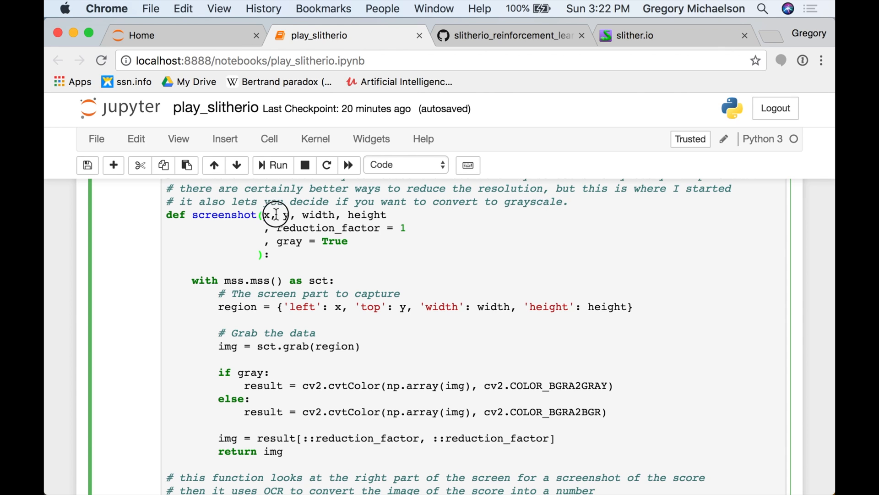
{"action": "left_click_drag", "start_coordinate": [264, 215], "coordinate": [386, 215]}
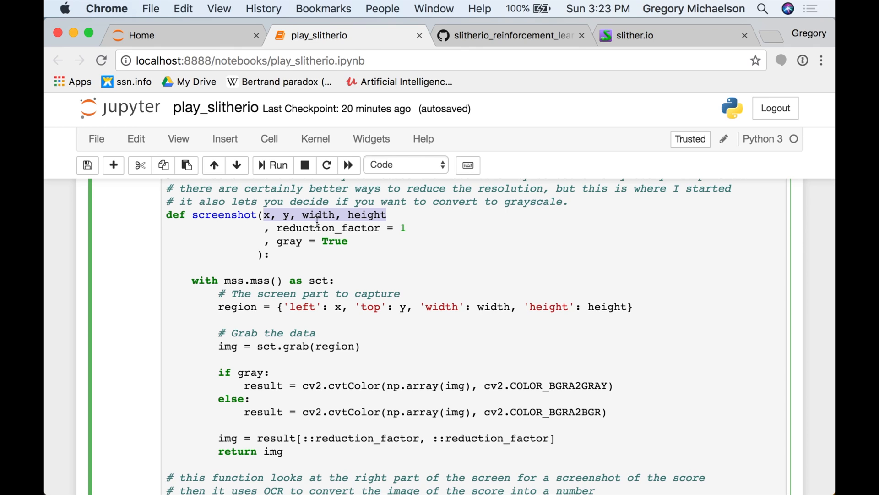
{"action": "left_click_drag", "start_coordinate": [317, 214], "coordinate": [404, 227]}
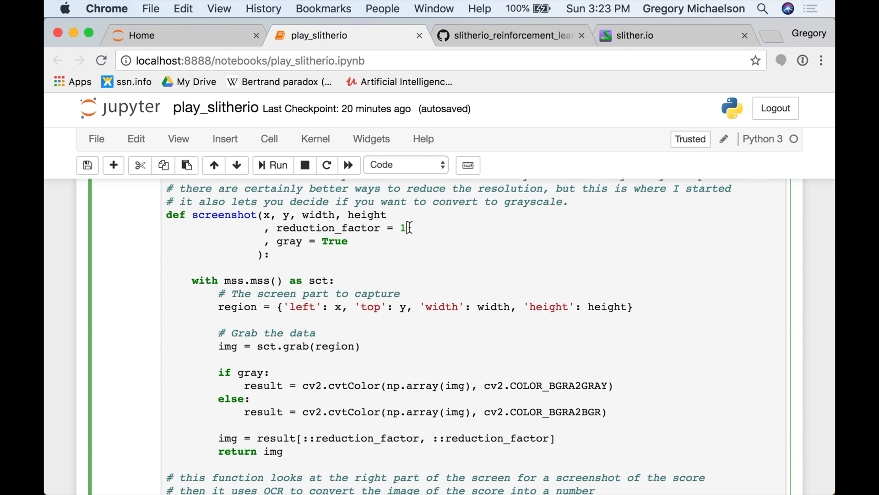
{"action": "key", "text": "backspace"}
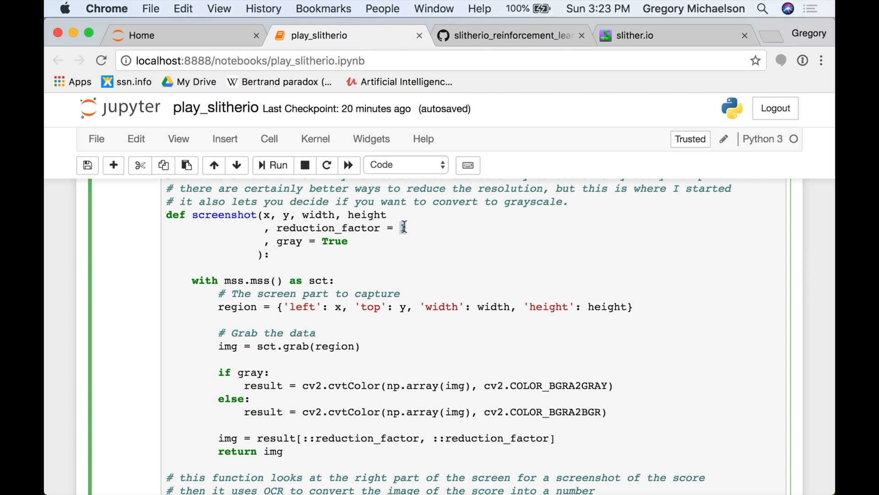
{"action": "type", "text": "1"}
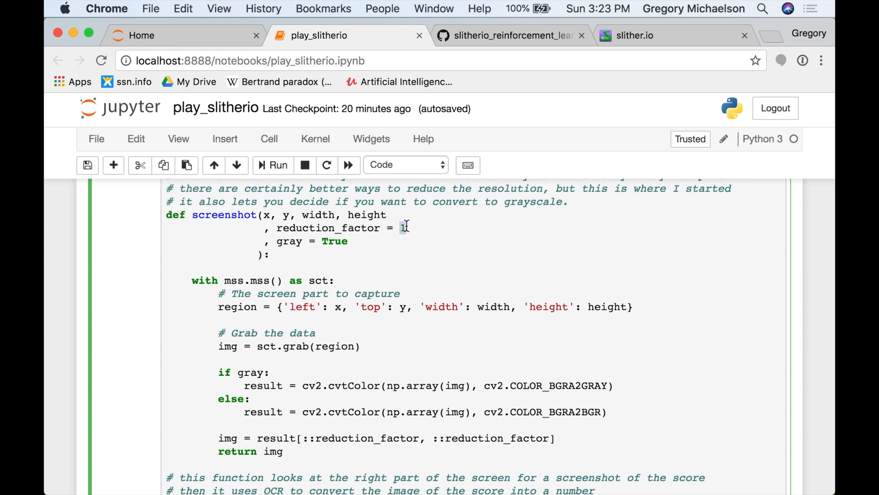
{"action": "mouse_move", "coordinate": [391, 250]}
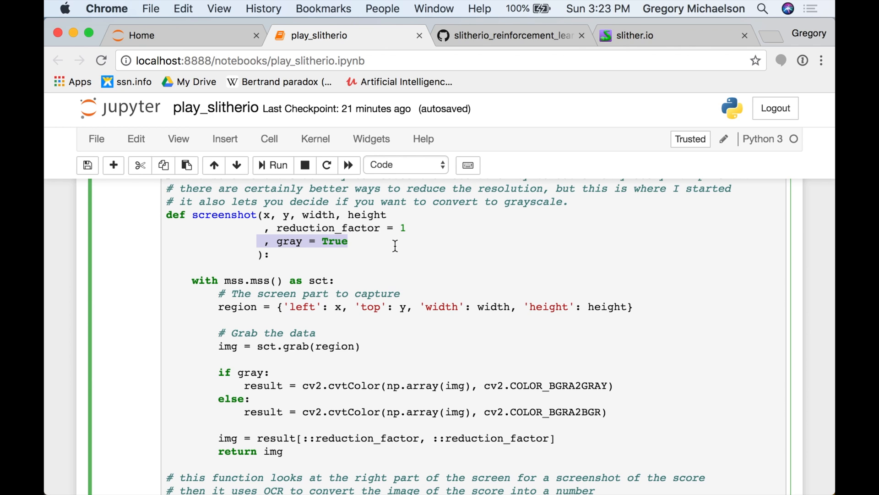
{"action": "scroll", "scroll_direction": "down", "scroll_amount": 3}
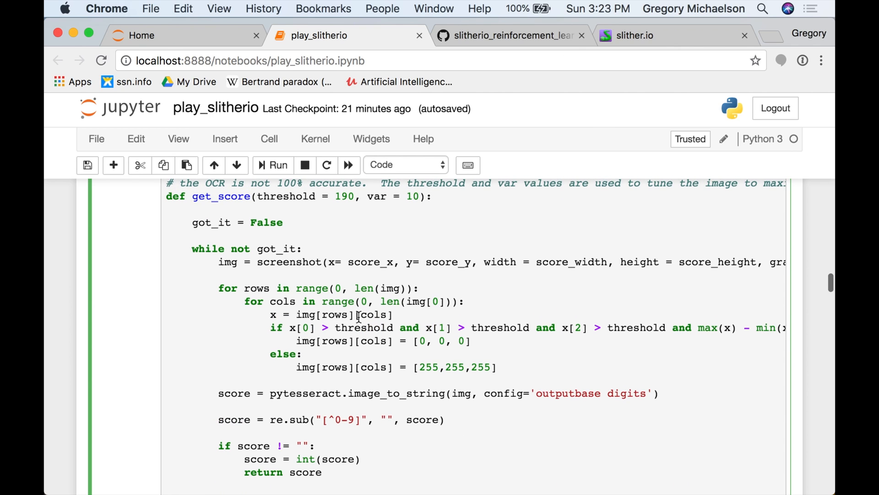
{"action": "double_click", "coordinate": [221, 196]}
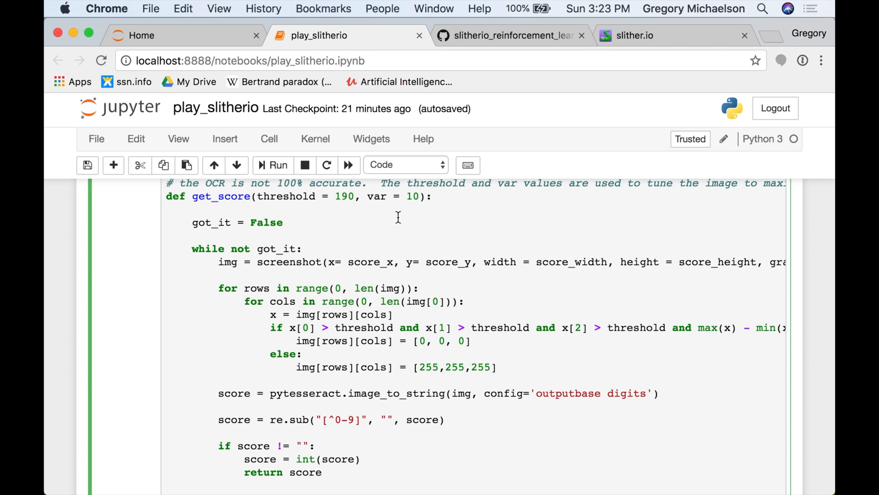
{"action": "left_click", "coordinate": [217, 195]}
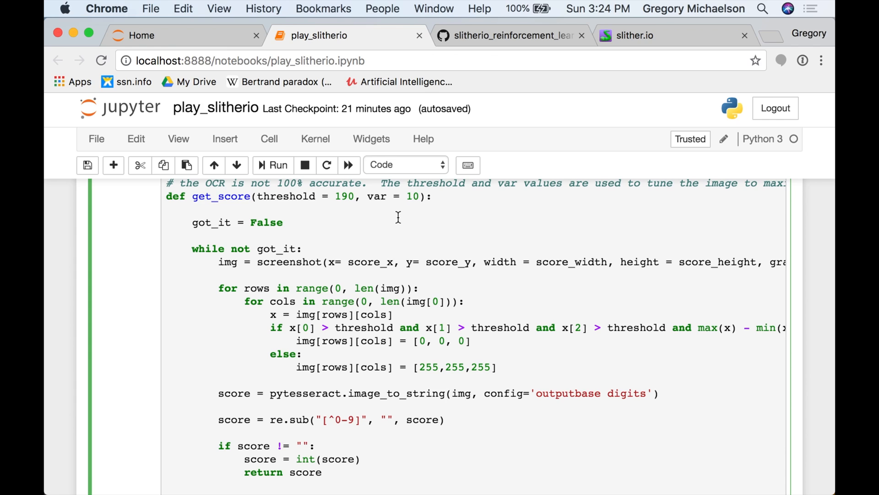
{"action": "mouse_move", "coordinate": [208, 253]}
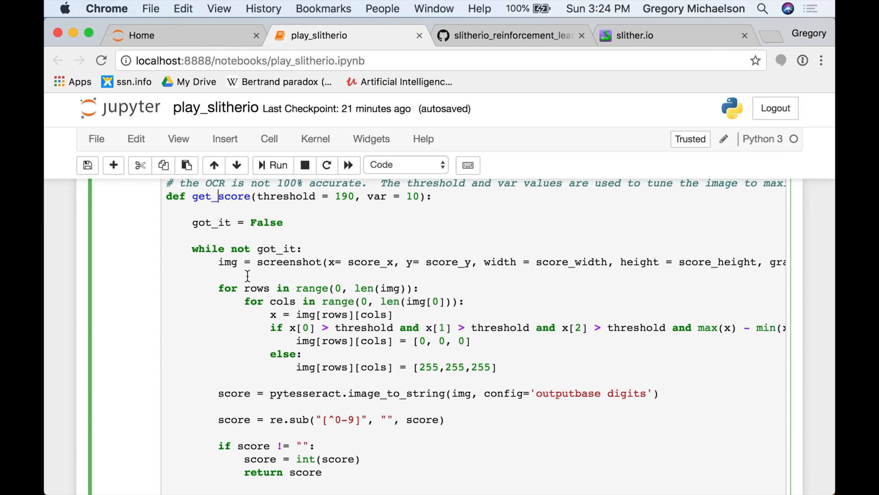
{"action": "mouse_move", "coordinate": [250, 270]}
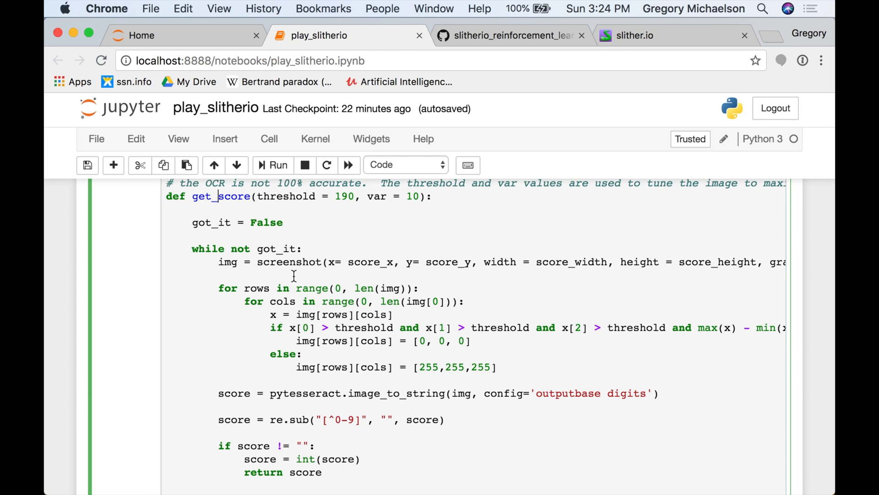
{"action": "mouse_move", "coordinate": [327, 465]}
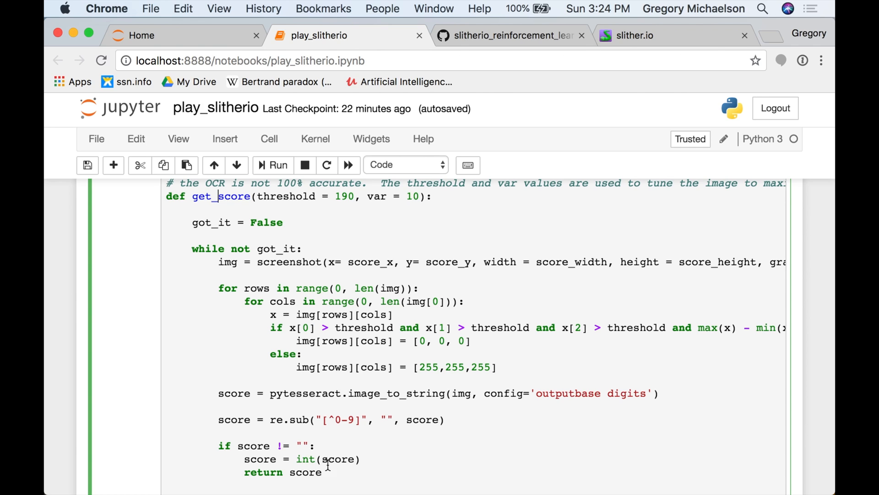
{"action": "mouse_move", "coordinate": [376, 439]}
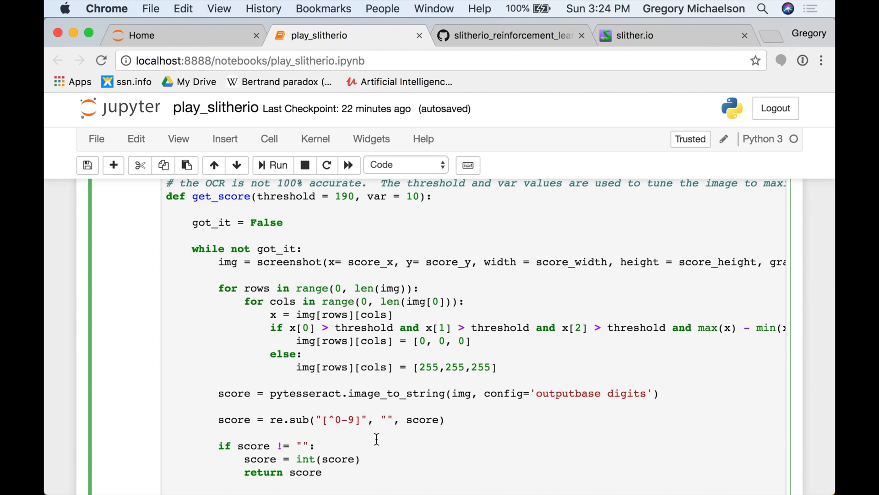
{"action": "mouse_move", "coordinate": [480, 463]}
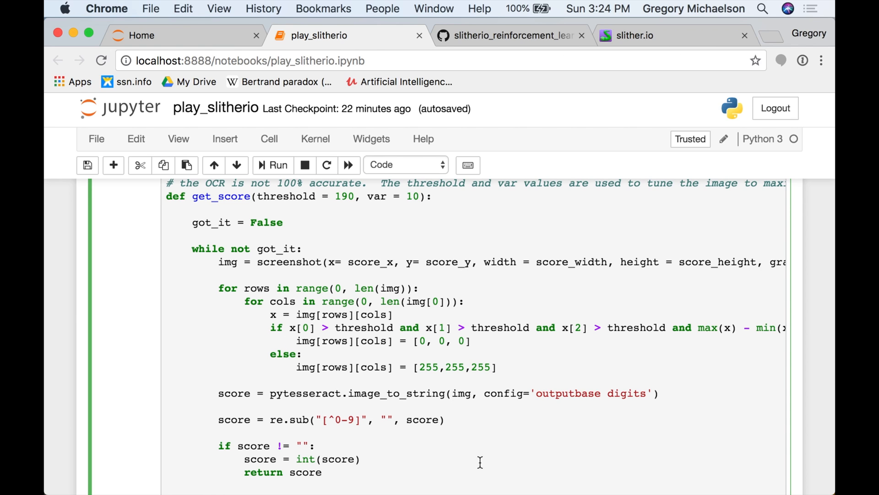
{"action": "scroll", "scroll_direction": "down", "scroll_amount": 3}
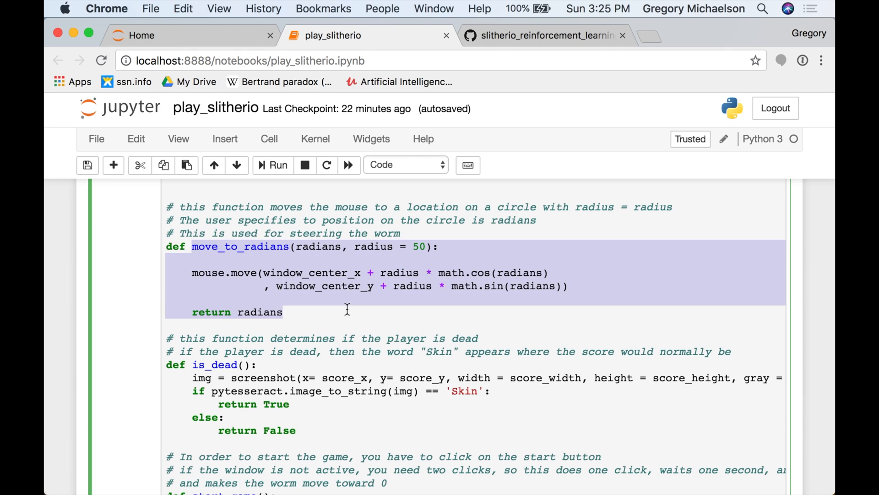
Deselect the move_to_radians body and bring the full start_game function into view.
{"action": "left_click", "coordinate": [266, 272]}
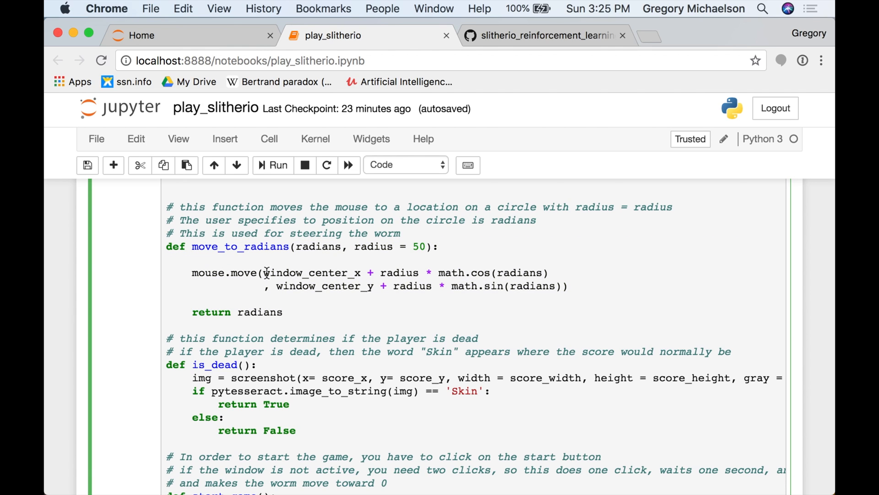
{"action": "mouse_move", "coordinate": [279, 272]}
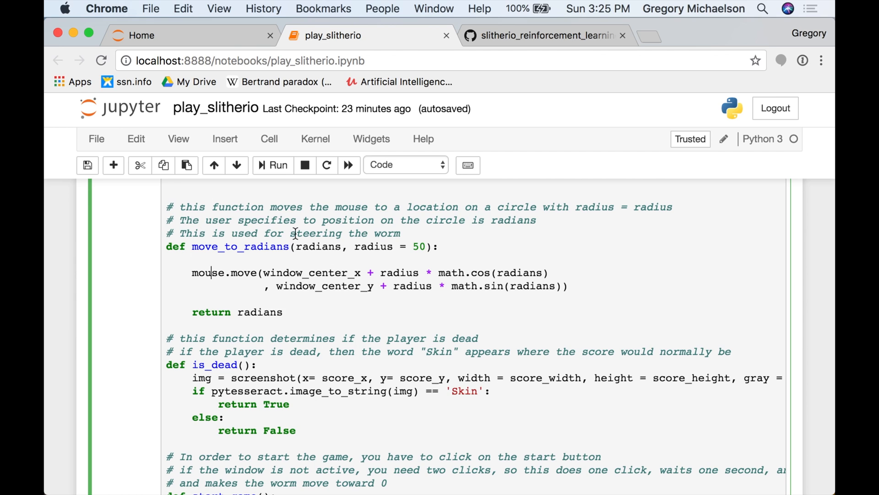
{"action": "scroll", "scroll_direction": "down", "scroll_amount": 3}
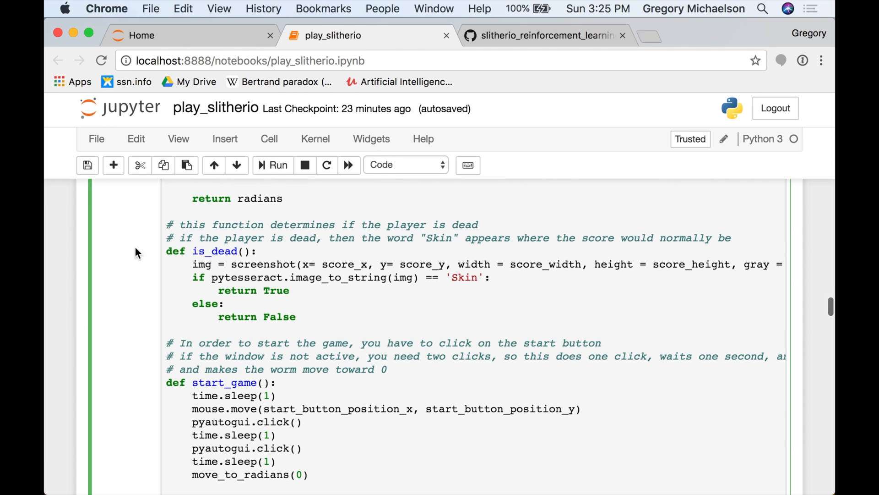
Highlight the is_dead function, then load slither.io in a new Chrome tab beside the notebook.
{"action": "left_click_drag", "start_coordinate": [165, 250], "coordinate": [295, 317]}
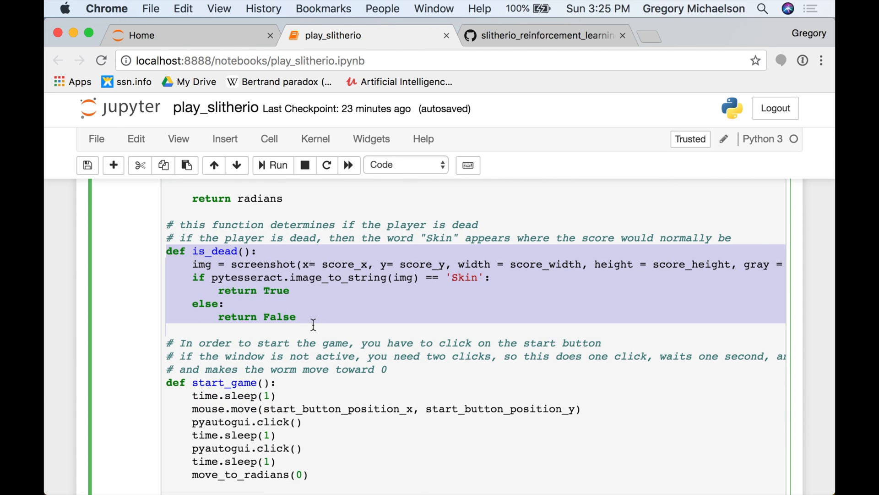
{"action": "left_click", "coordinate": [437, 292]}
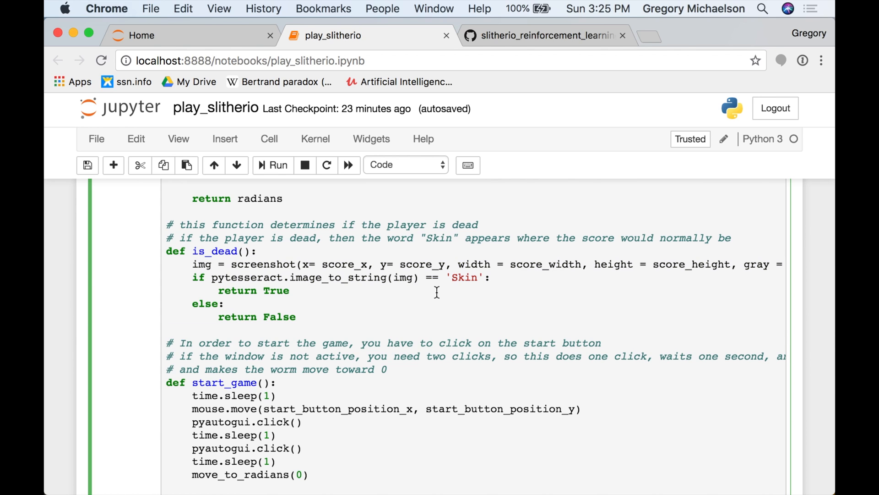
{"action": "mouse_move", "coordinate": [549, 131]}
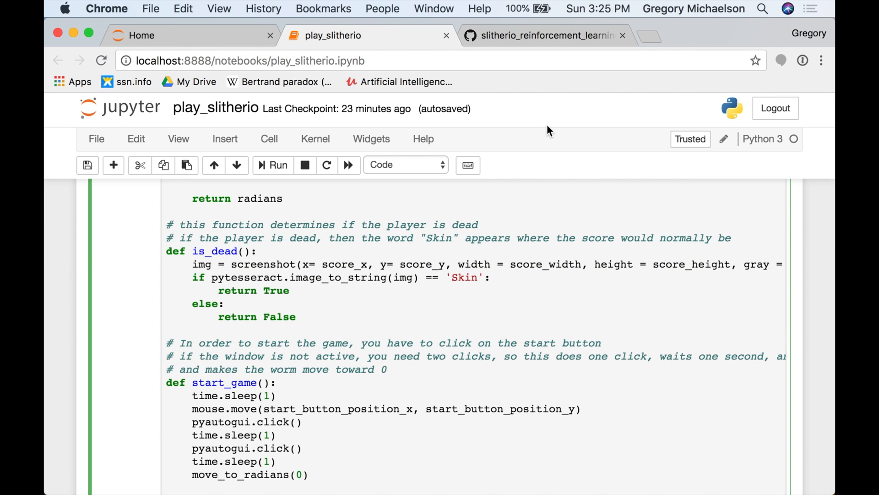
{"action": "type", "text": "slither.io"}
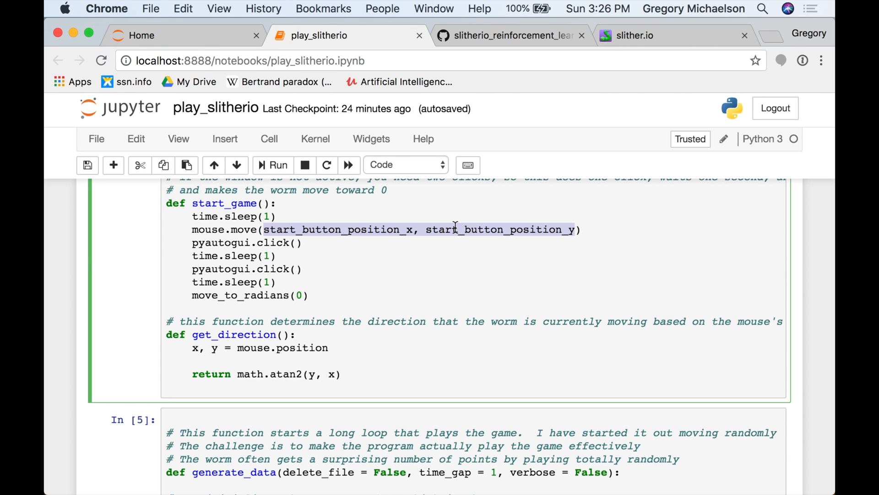
{"action": "mouse_move", "coordinate": [253, 233]}
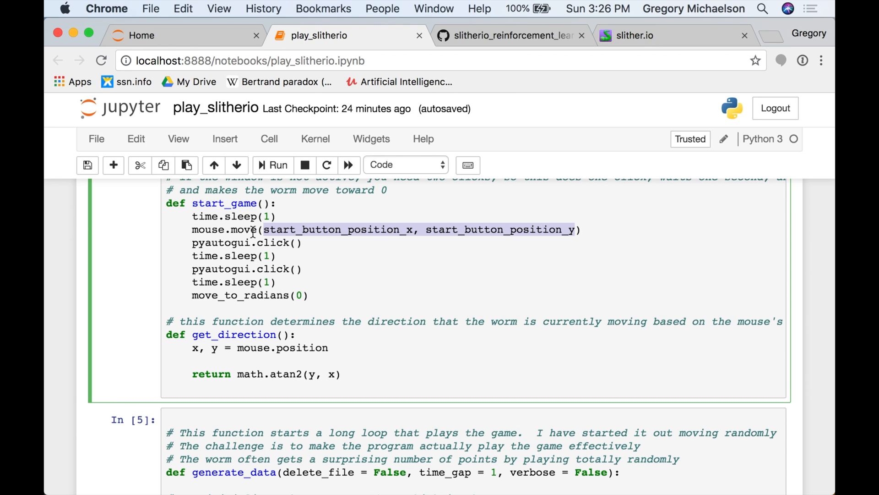
{"action": "mouse_move", "coordinate": [252, 232]}
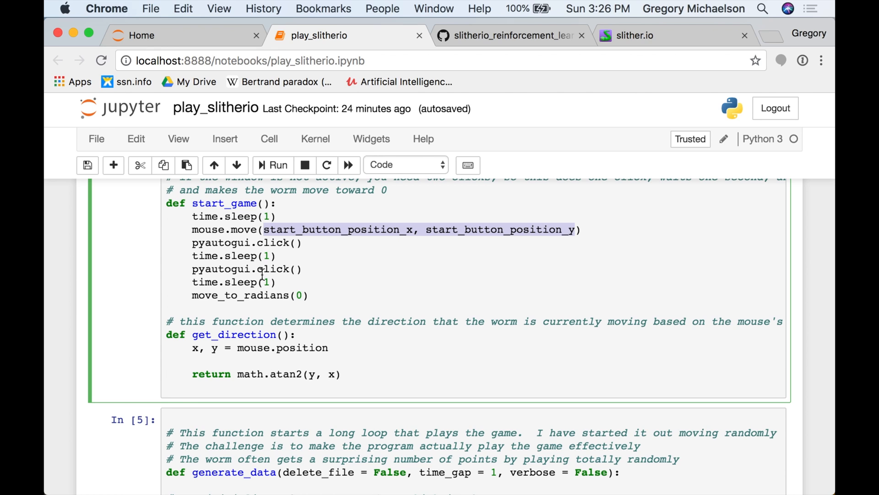
{"action": "scroll", "scroll_direction": "down", "scroll_amount": 3}
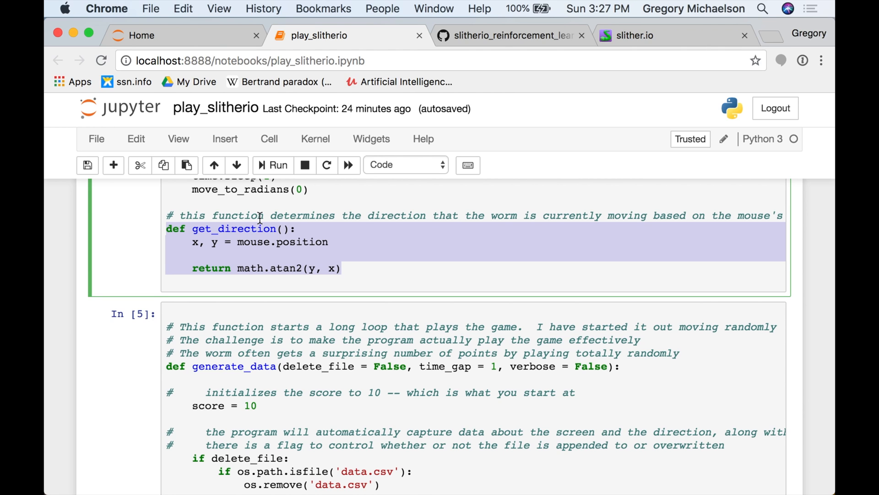
{"action": "scroll", "scroll_direction": "down", "scroll_amount": 3}
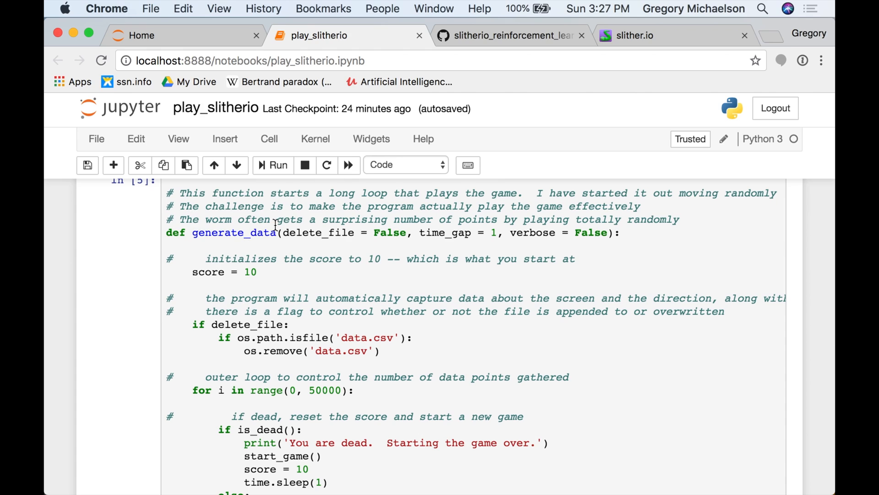
{"action": "mouse_move", "coordinate": [253, 292]}
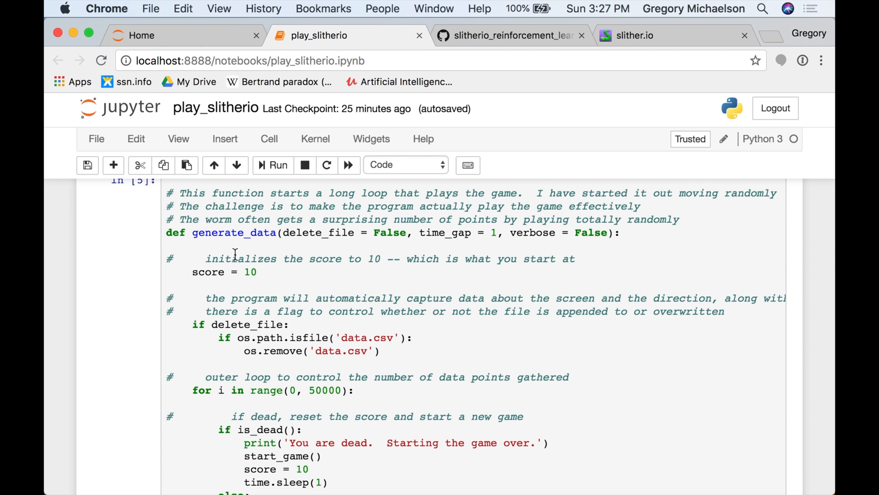
{"action": "left_click_drag", "start_coordinate": [236, 258], "coordinate": [328, 283]}
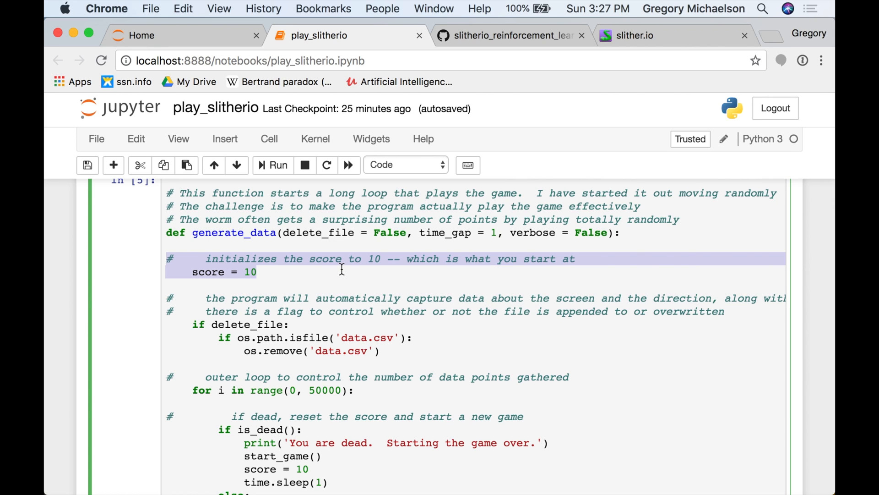
{"action": "mouse_move", "coordinate": [456, 271]}
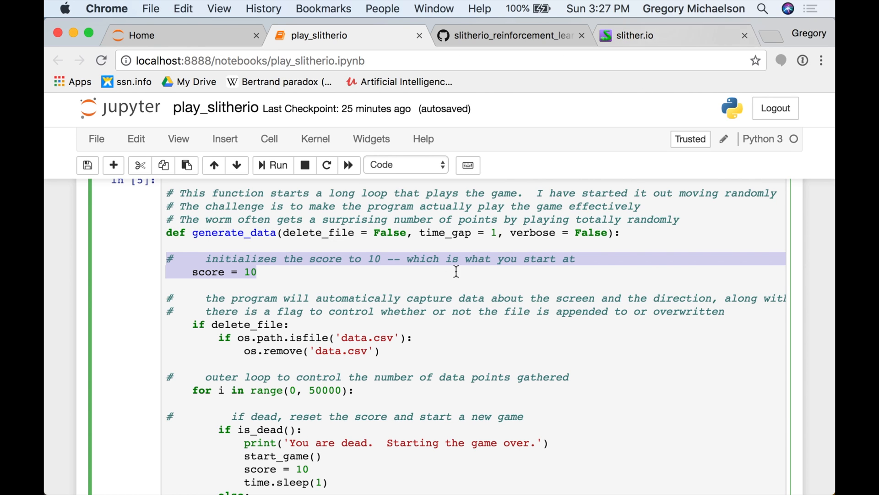
{"action": "scroll", "scroll_direction": "down", "scroll_amount": 3}
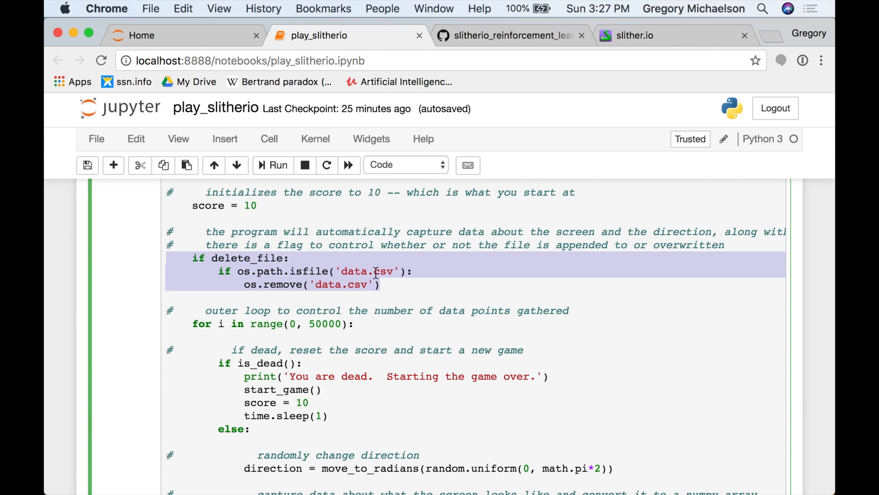
{"action": "mouse_move", "coordinate": [261, 251]}
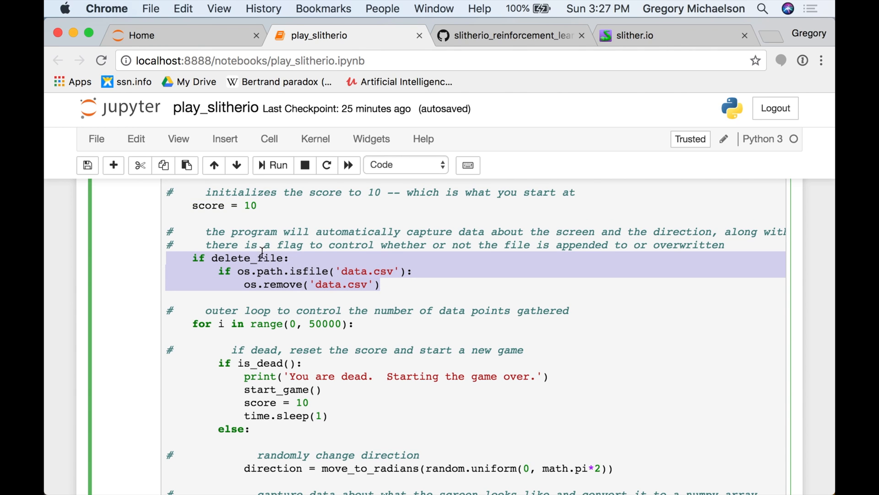
{"action": "mouse_move", "coordinate": [261, 258]}
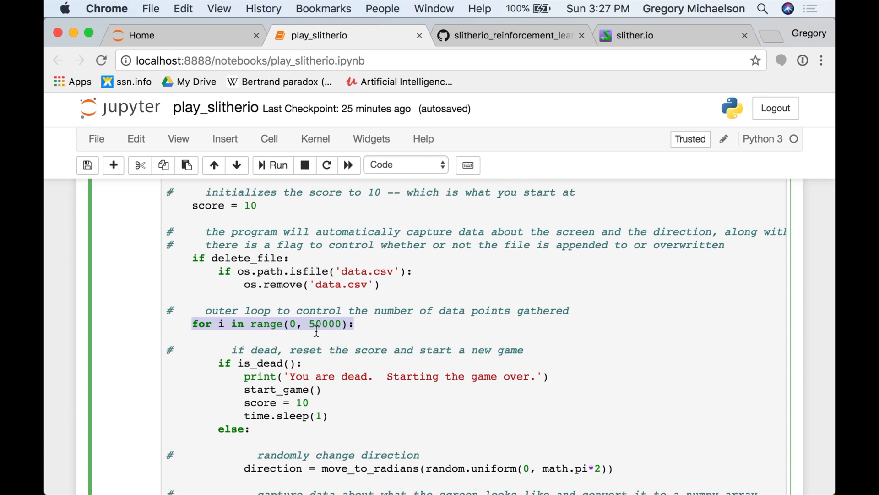
{"action": "scroll", "scroll_direction": "down", "scroll_amount": 3}
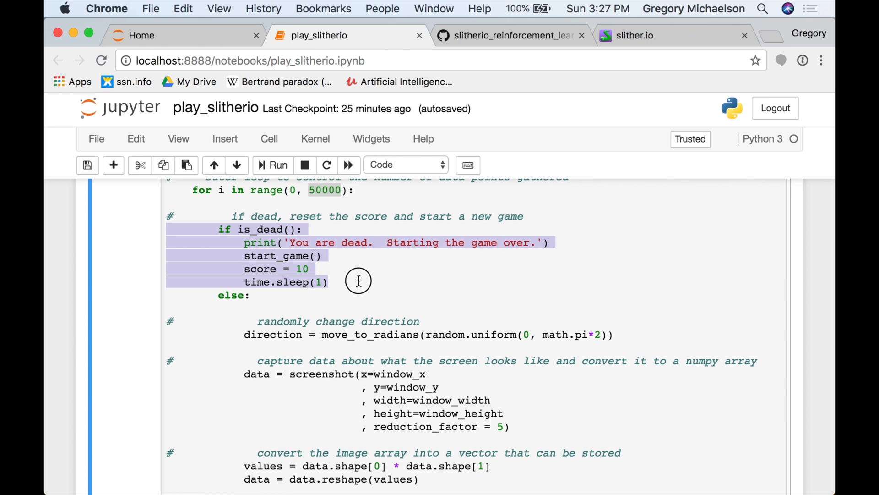
{"action": "left_click", "coordinate": [300, 256]}
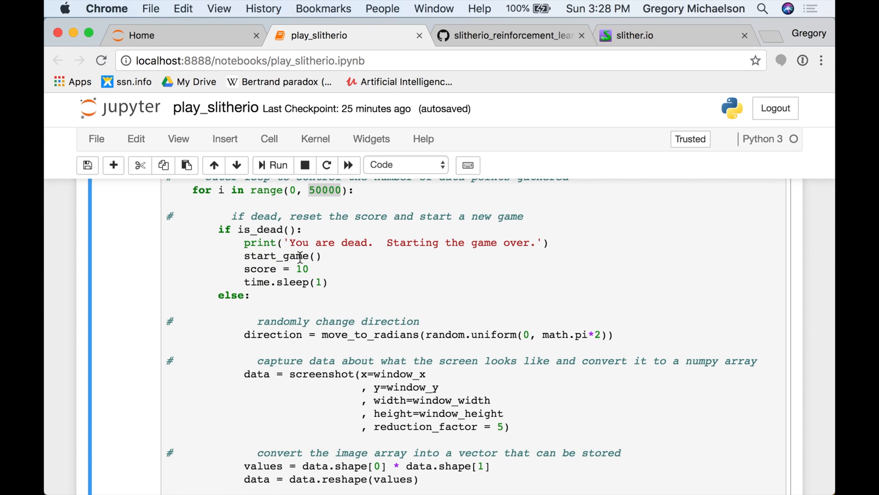
{"action": "scroll", "scroll_direction": "down", "scroll_amount": 3}
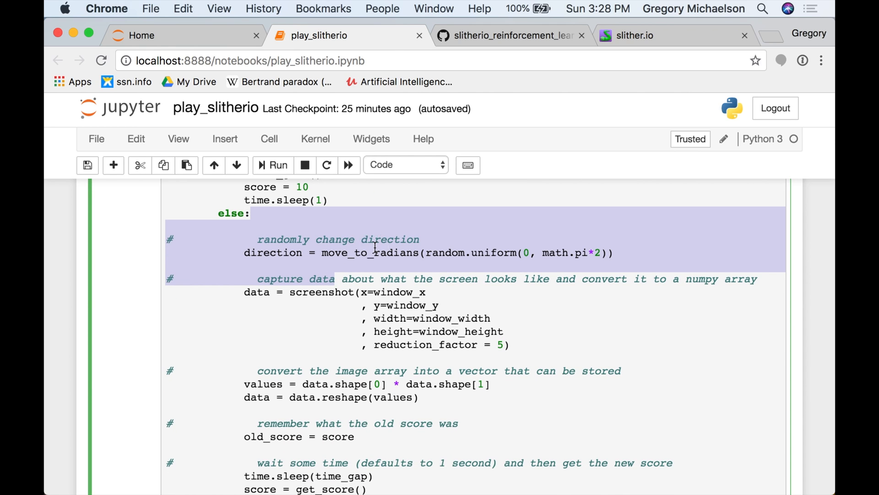
{"action": "left_click", "coordinate": [330, 253]}
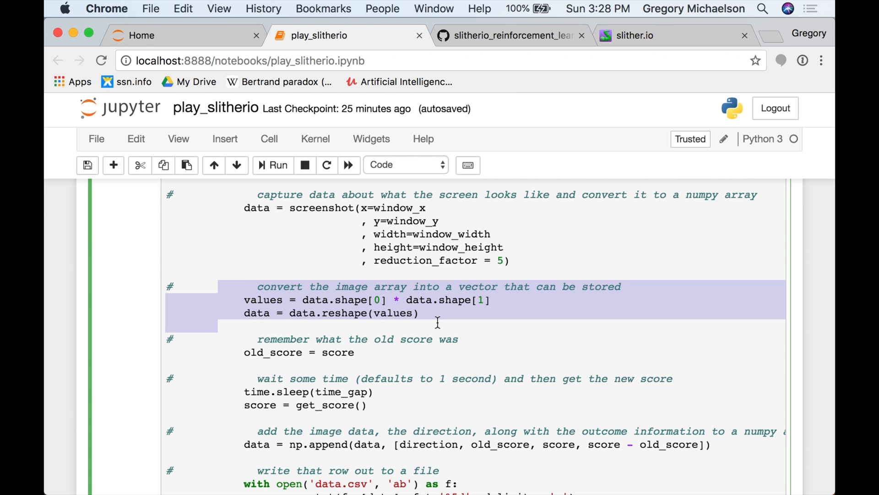
{"action": "mouse_move", "coordinate": [452, 319]}
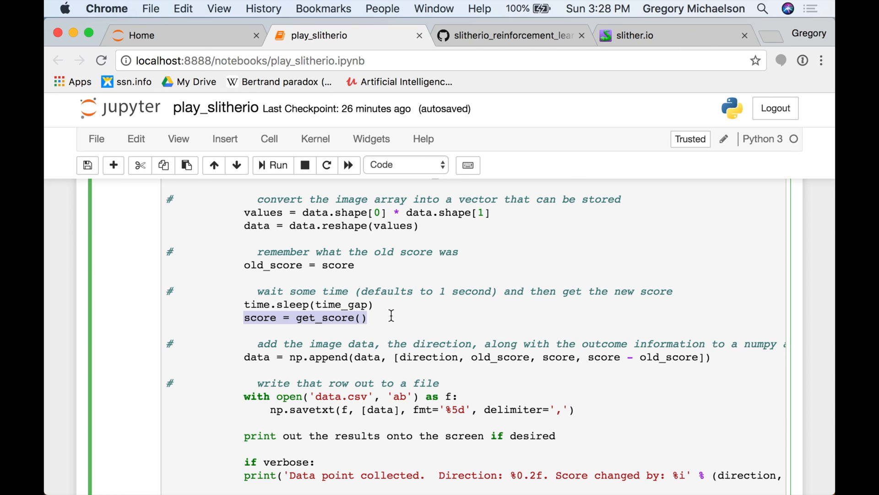
{"action": "mouse_move", "coordinate": [286, 342]}
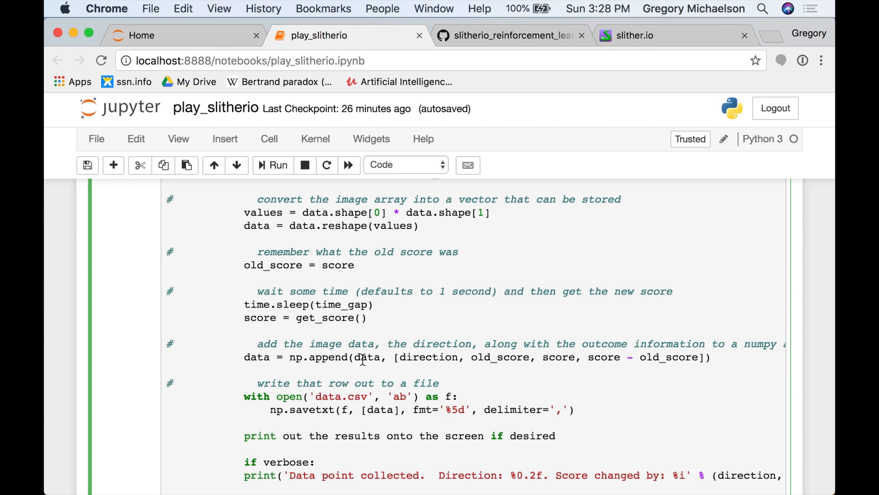
{"action": "double_click", "coordinate": [364, 357]}
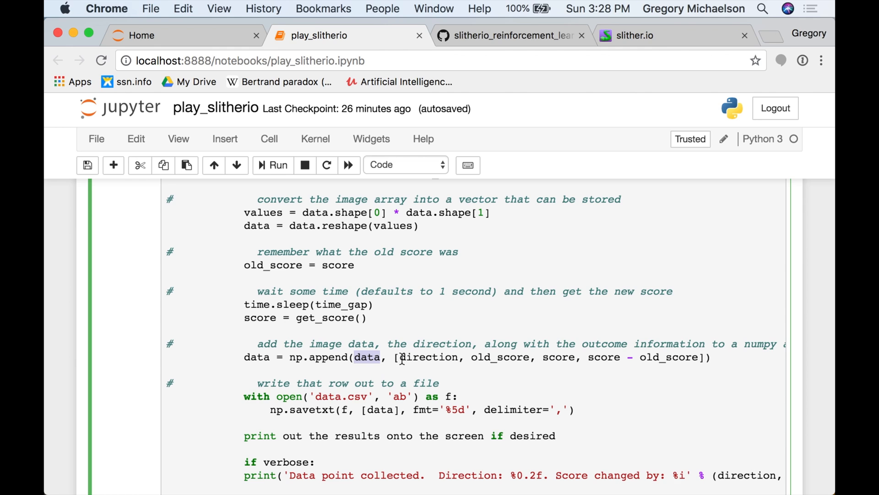
{"action": "double_click", "coordinate": [430, 357]}
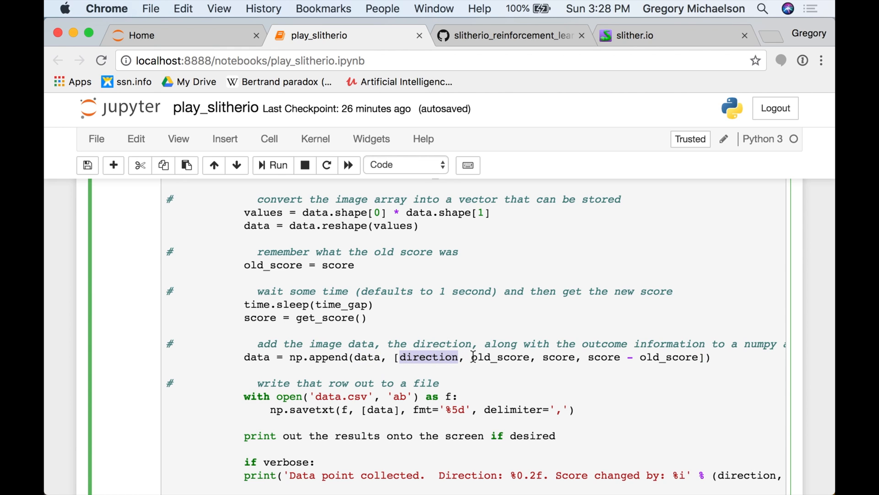
{"action": "double_click", "coordinate": [502, 357]}
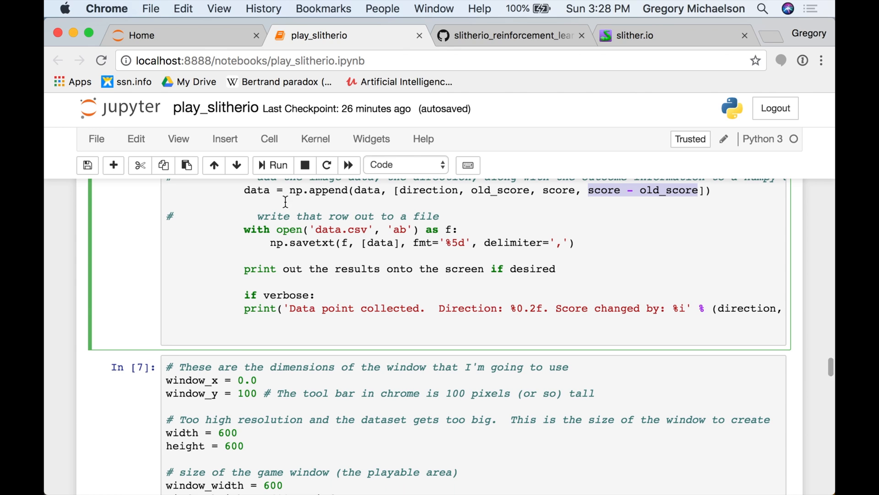
{"action": "double_click", "coordinate": [260, 269]}
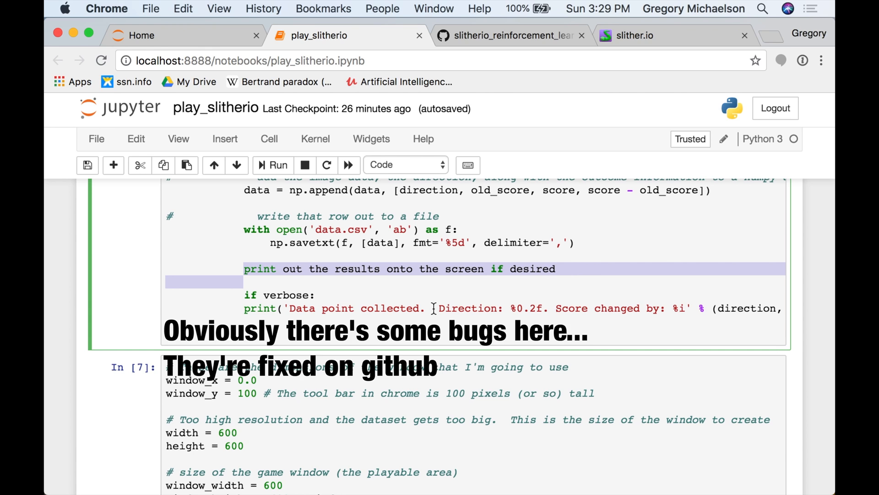
{"action": "scroll", "scroll_direction": "down", "scroll_amount": 3}
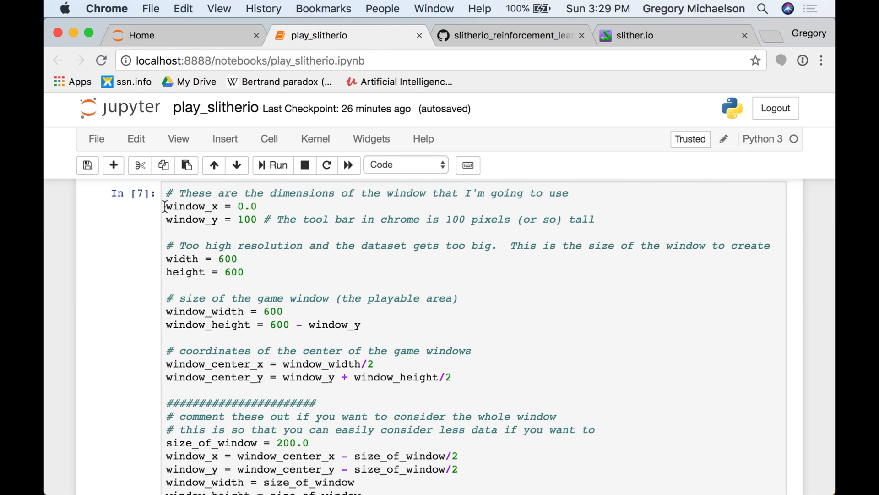
Replace the hardcoded 600s with window_width = width and window_height = height - window_y in cell 7.
{"action": "left_click_drag", "start_coordinate": [166, 206], "coordinate": [269, 225]}
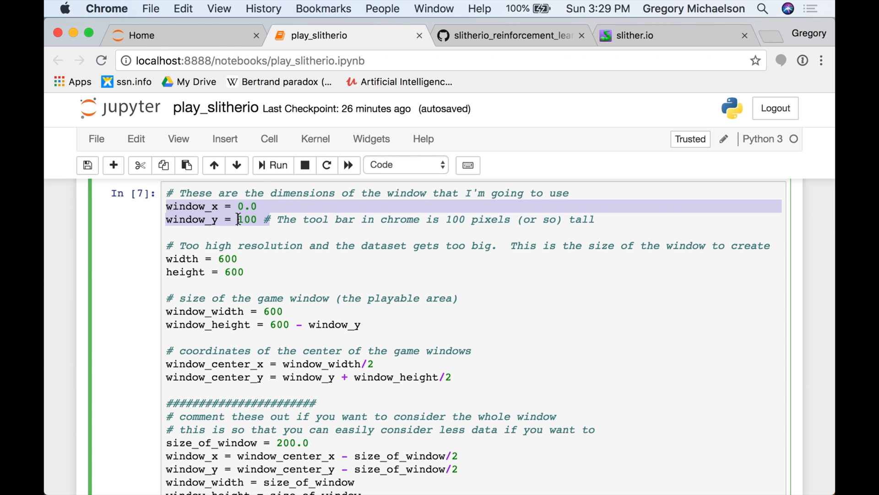
{"action": "left_click", "coordinate": [240, 219]}
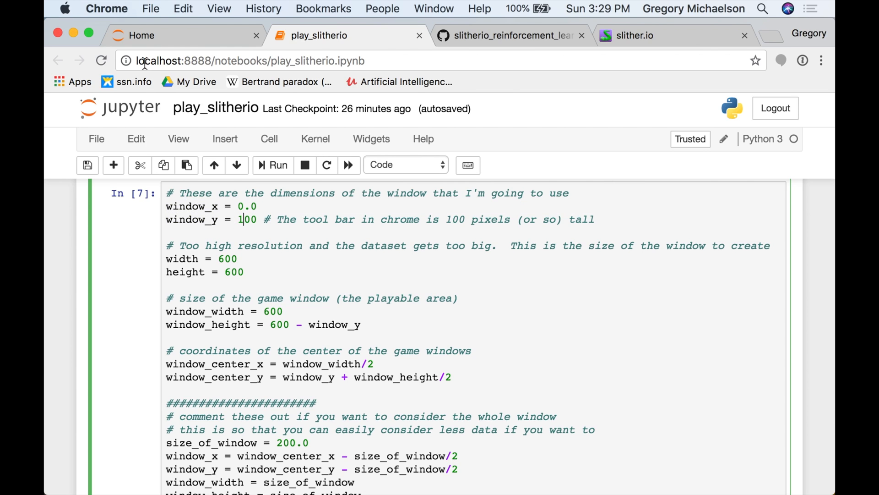
{"action": "mouse_move", "coordinate": [58, 29]}
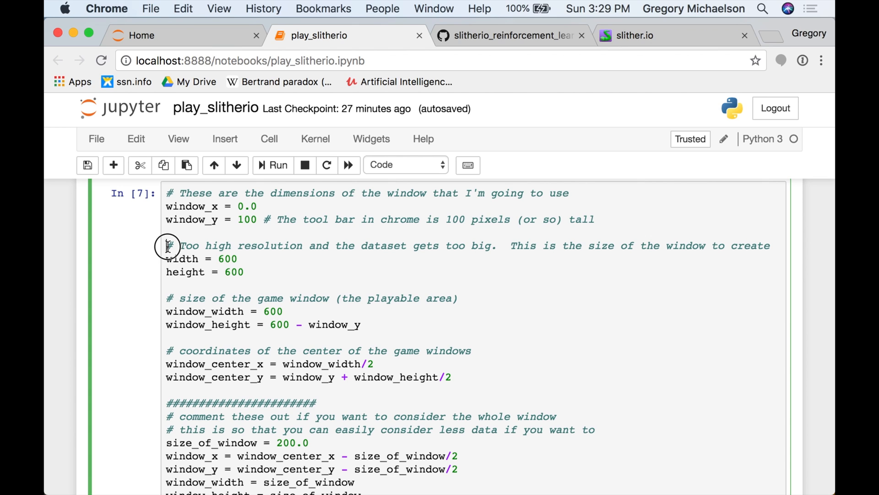
{"action": "left_click_drag", "start_coordinate": [168, 245], "coordinate": [236, 259]}
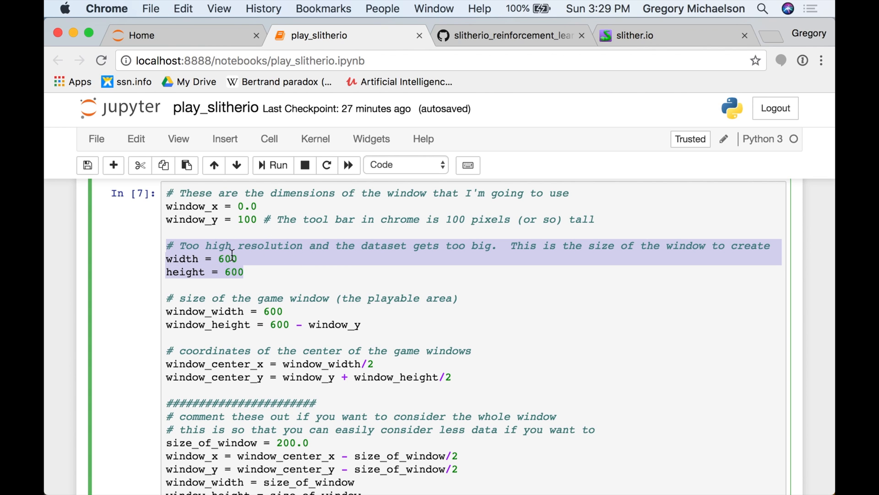
{"action": "scroll", "scroll_direction": "down", "scroll_amount": 3}
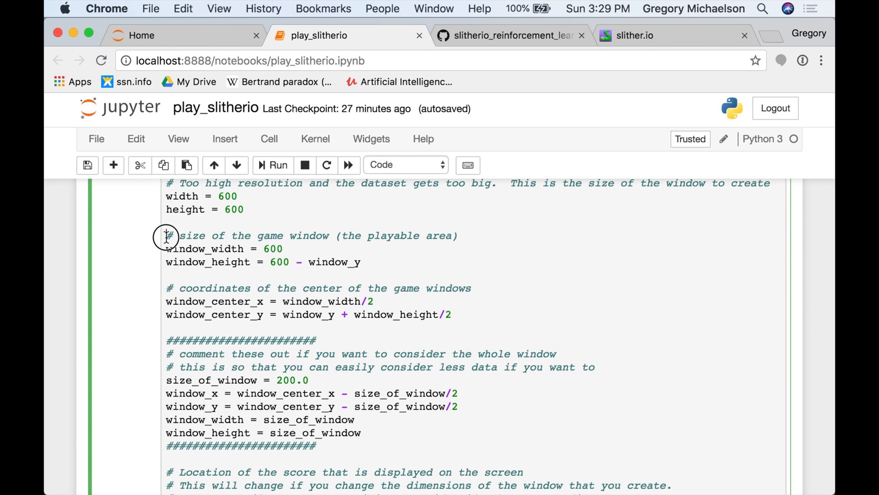
{"action": "left_click_drag", "start_coordinate": [166, 235], "coordinate": [361, 262]}
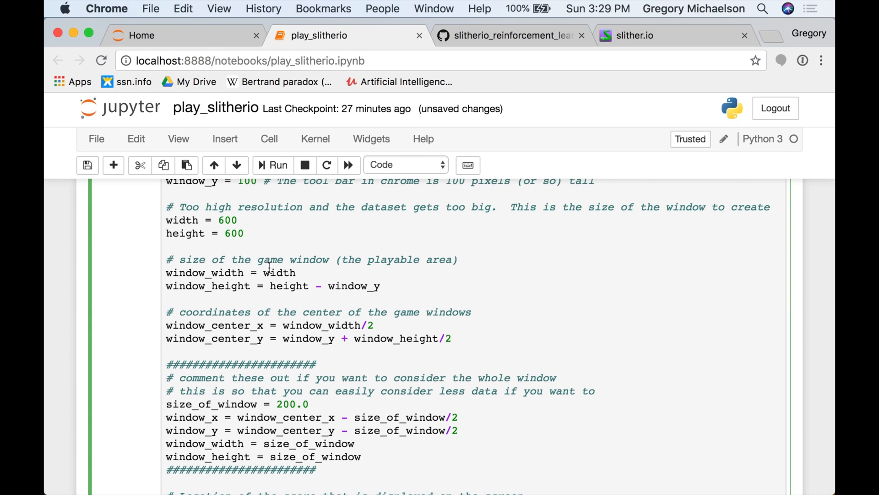
{"action": "left_click", "coordinate": [310, 286]}
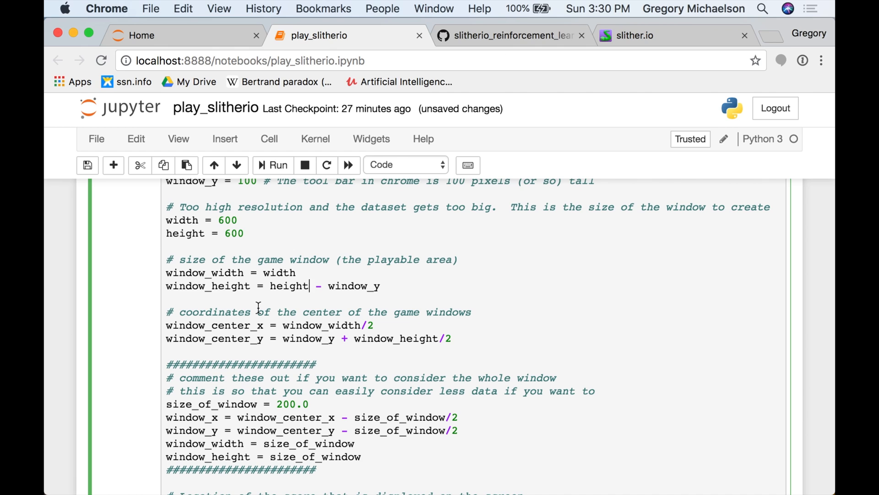
{"action": "scroll", "scroll_direction": "down", "scroll_amount": 3}
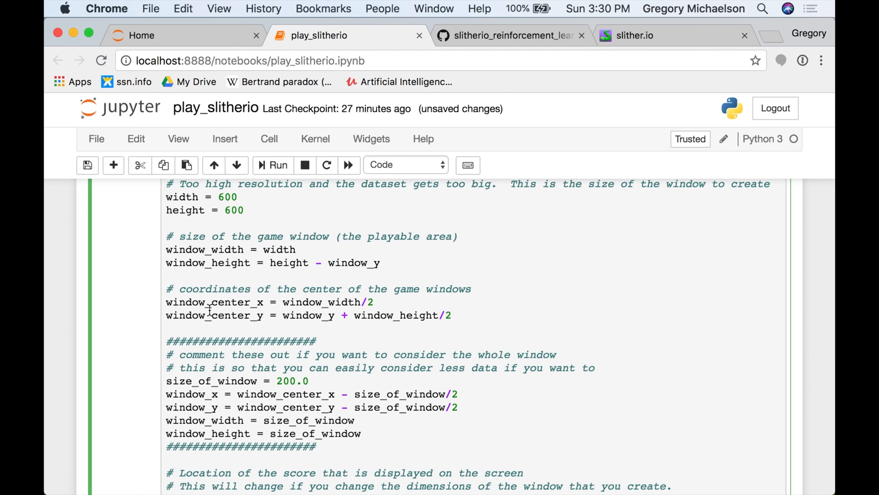
{"action": "scroll", "scroll_direction": "down", "scroll_amount": 3}
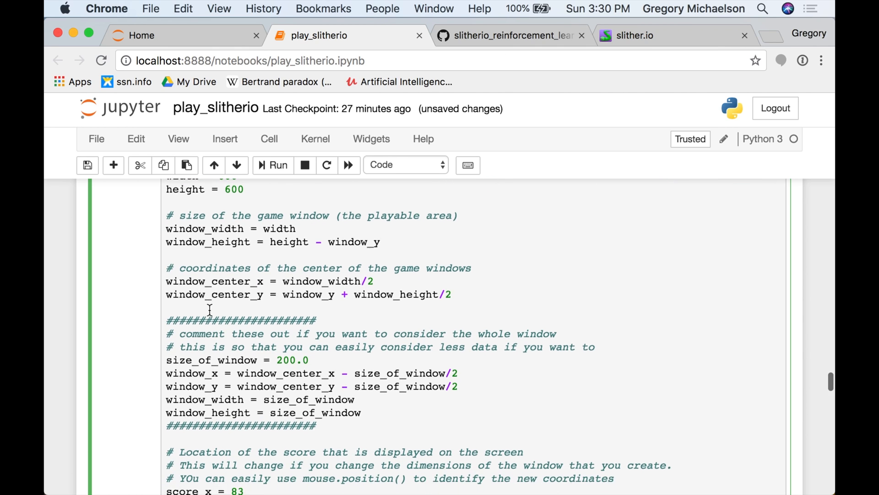
{"action": "scroll", "scroll_direction": "down", "scroll_amount": 3}
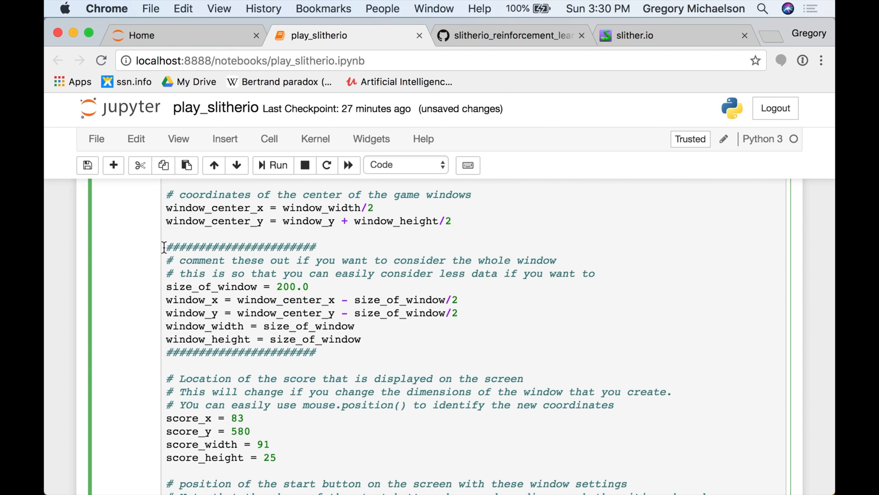
{"action": "left_click_drag", "start_coordinate": [165, 247], "coordinate": [317, 352]}
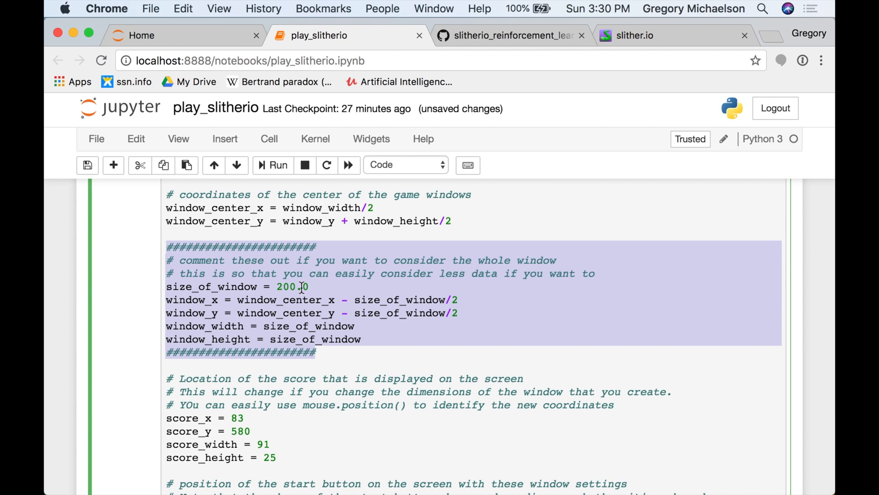
{"action": "mouse_move", "coordinate": [228, 387]}
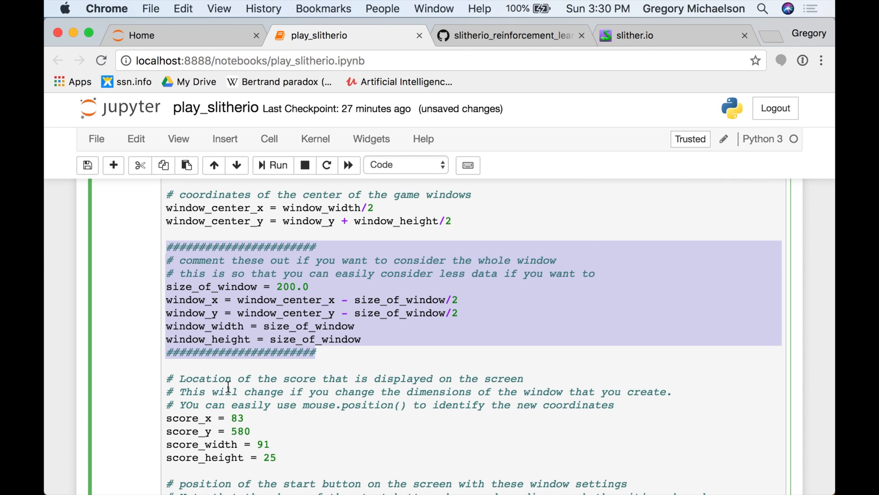
{"action": "left_click", "coordinate": [210, 260]}
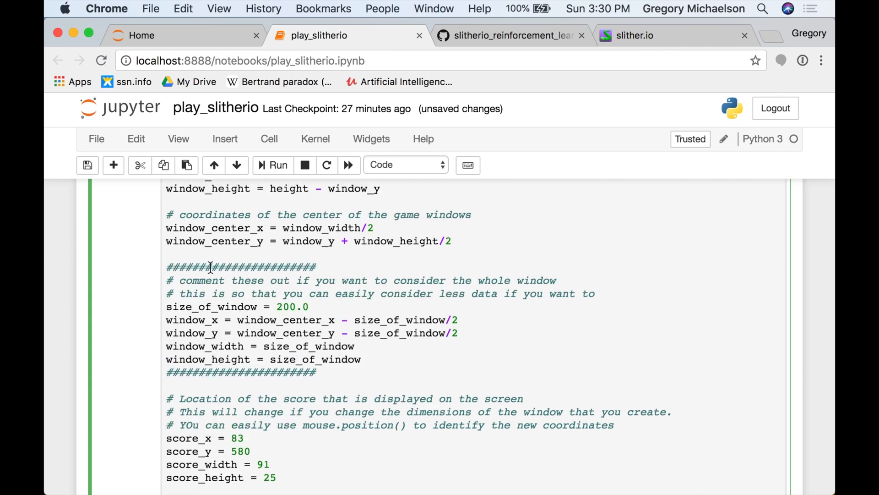
{"action": "scroll", "scroll_direction": "down", "scroll_amount": 3}
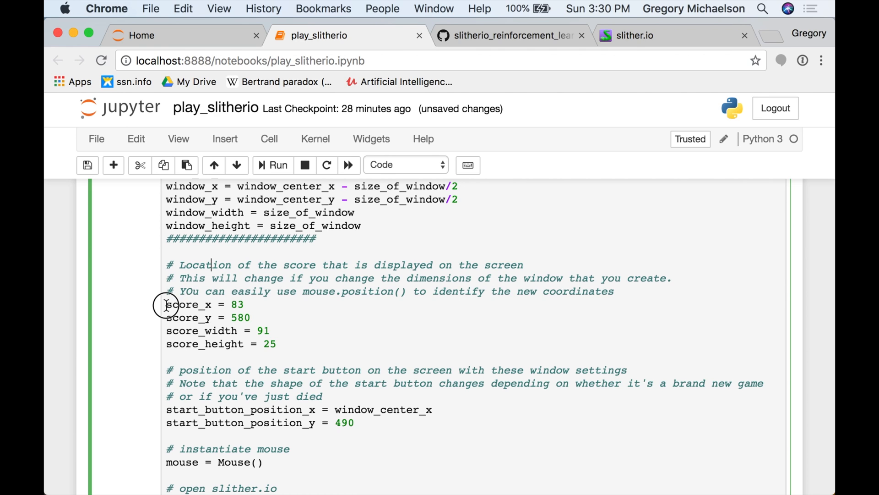
{"action": "left_click_drag", "start_coordinate": [165, 304], "coordinate": [276, 344]}
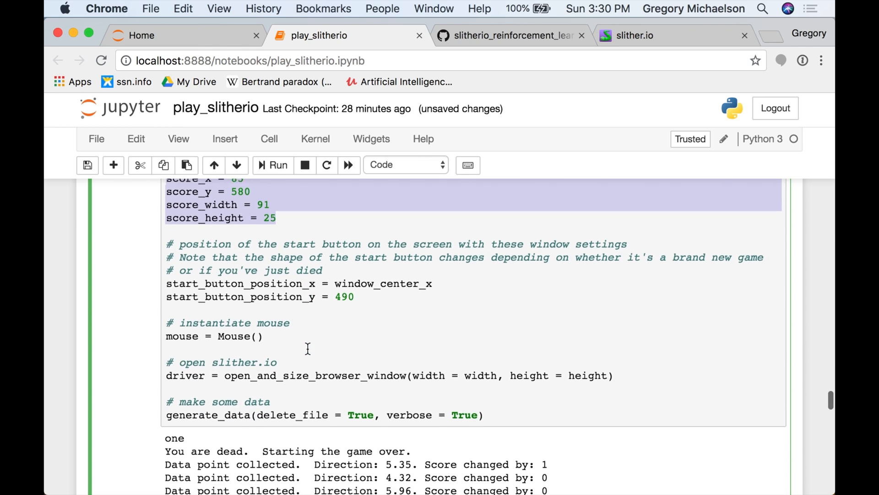
{"action": "scroll", "scroll_direction": "down", "scroll_amount": 3}
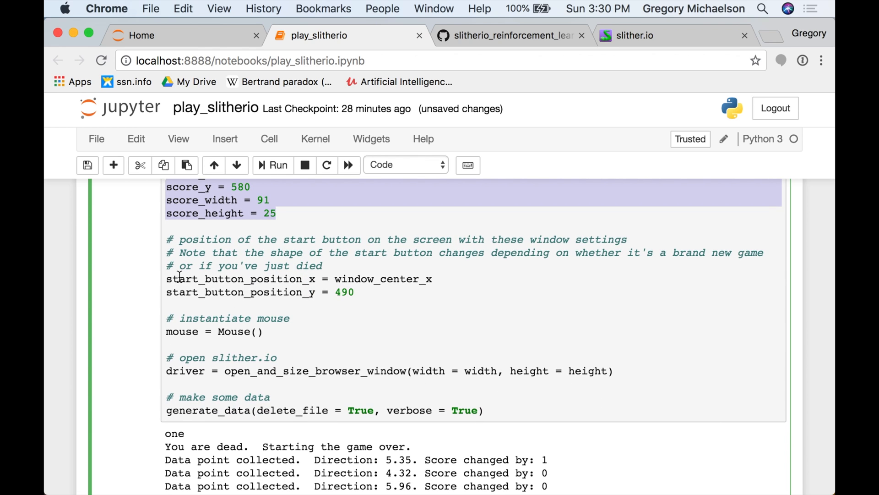
{"action": "left_click", "coordinate": [202, 279]}
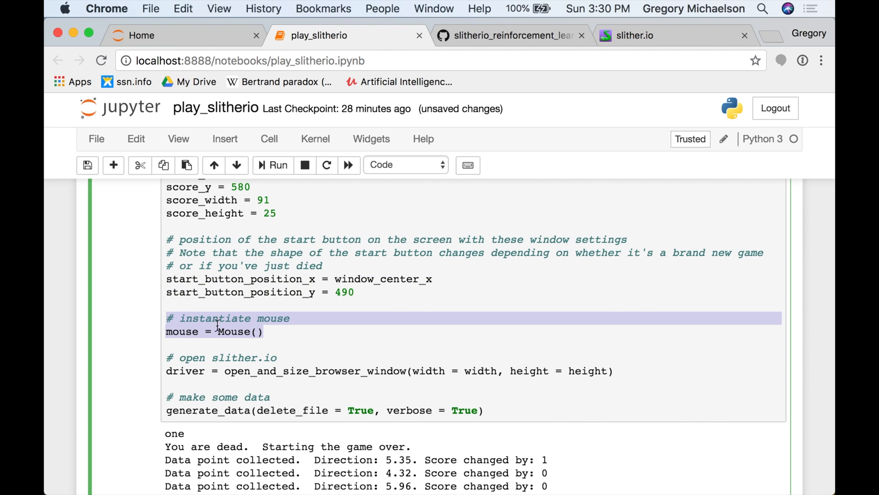
{"action": "mouse_move", "coordinate": [313, 339]}
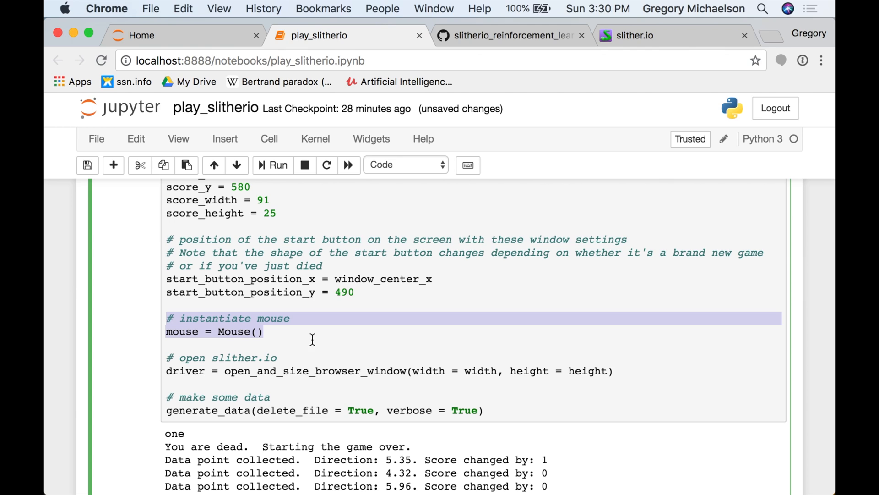
{"action": "left_click", "coordinate": [172, 371]}
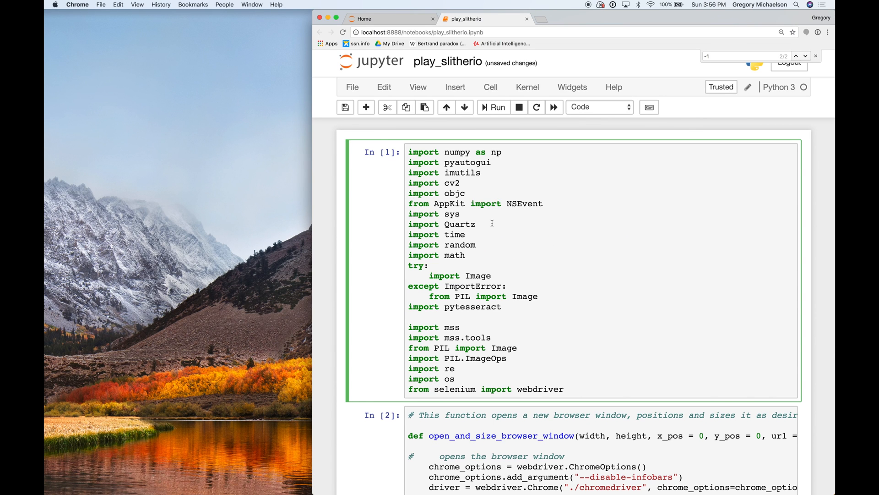
Scroll down as the script opens a resized slither.io window and prints that the game is starting over.
{"action": "scroll", "scroll_direction": "down", "scroll_amount": 3}
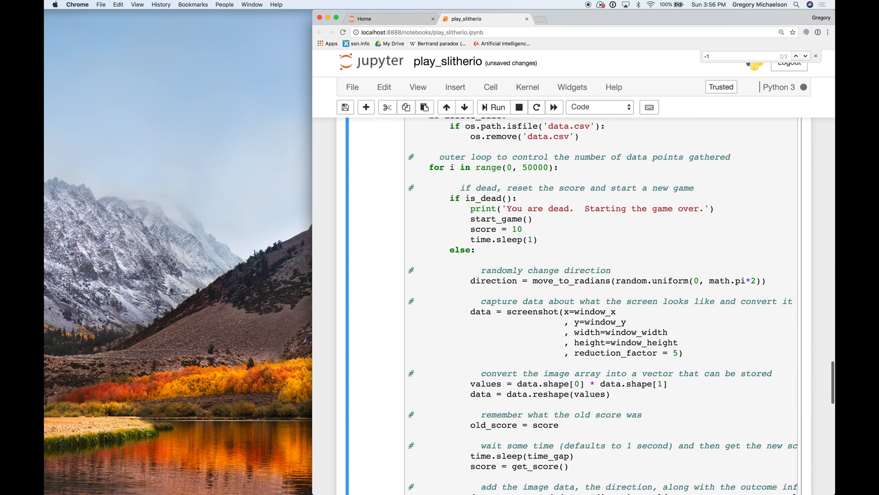
{"action": "scroll", "scroll_direction": "down", "scroll_amount": 3}
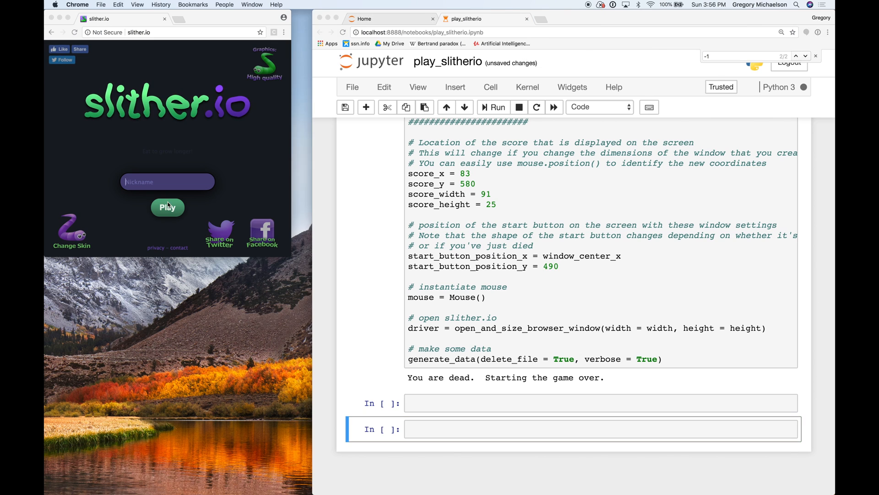
Start a script-controlled round logging data points until death at length 20, then play again.
{"action": "left_click", "coordinate": [168, 207]}
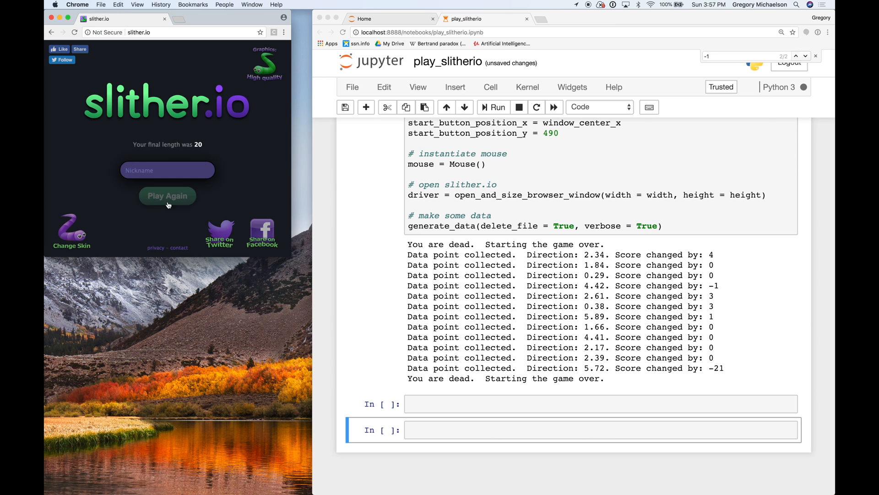
{"action": "left_click", "coordinate": [167, 196]}
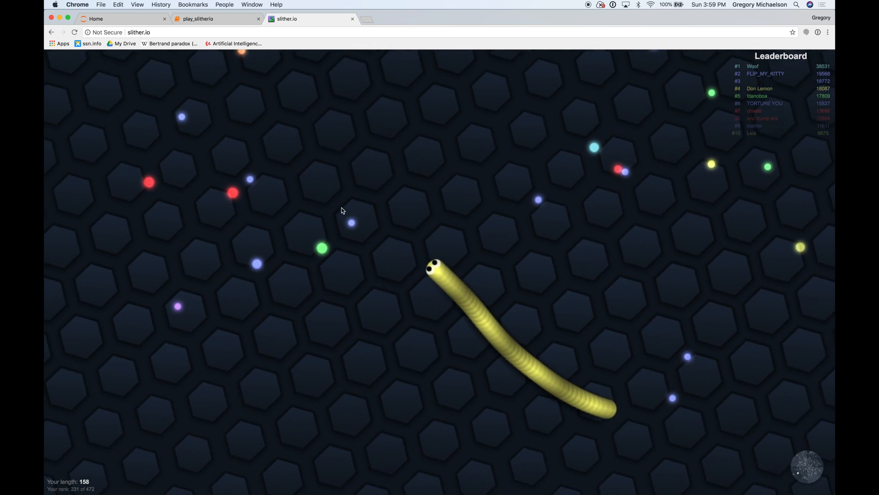
{"action": "mouse_move", "coordinate": [359, 308]}
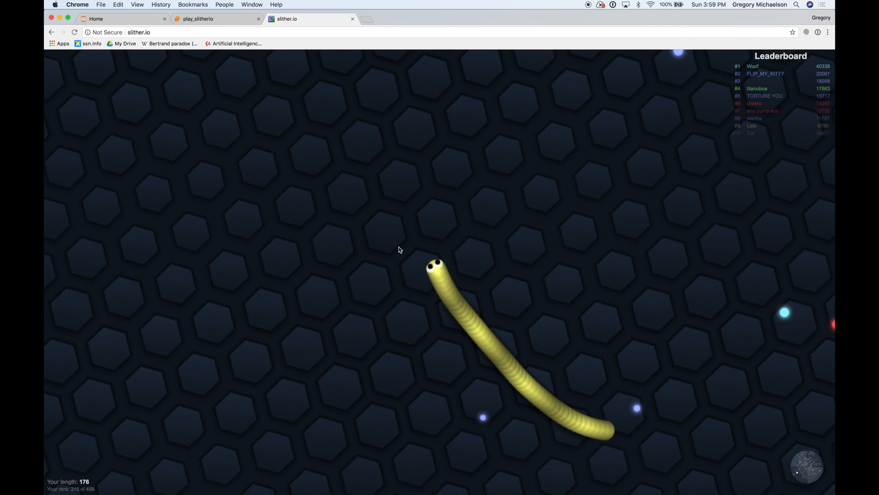
{"action": "mouse_move", "coordinate": [572, 280]}
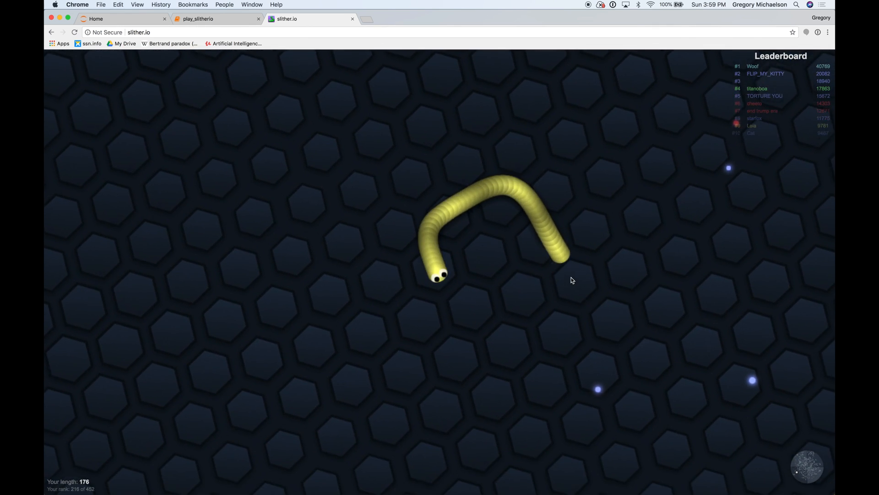